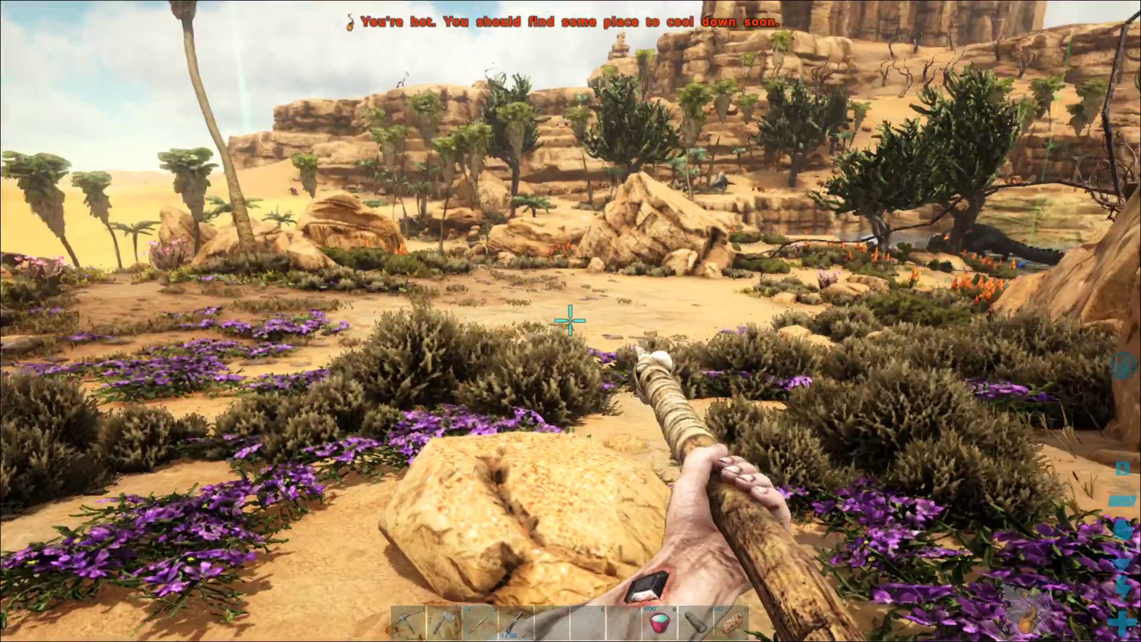
# Walk through the oasis with the spear to the pink-flowered plants among palms.
pyautogui.press('i')
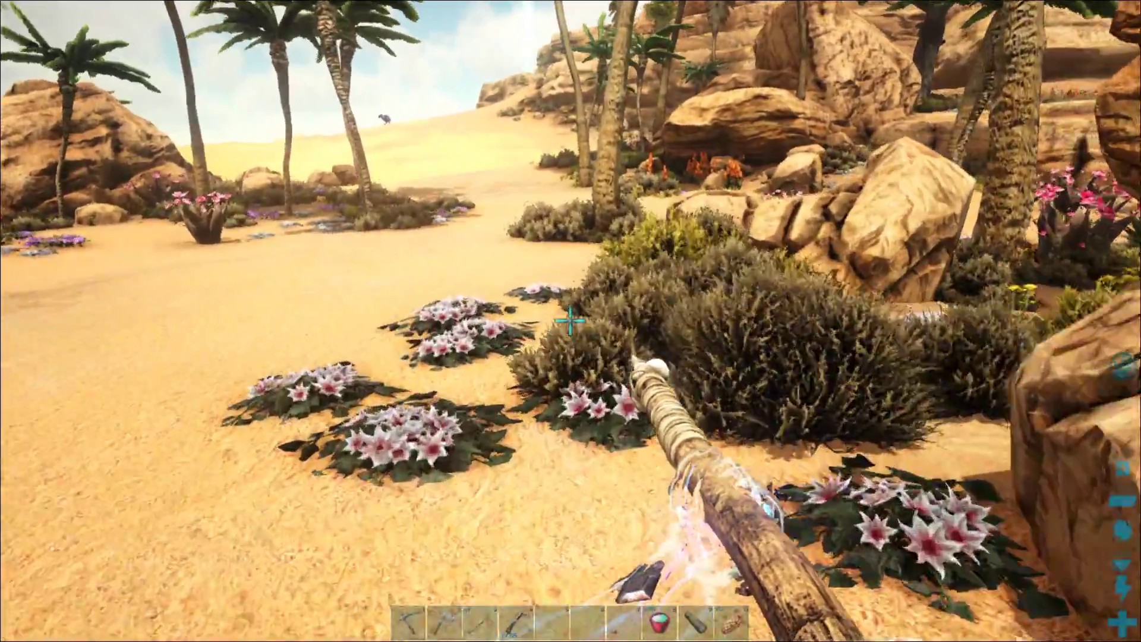
pyautogui.moveTo(571, 321)
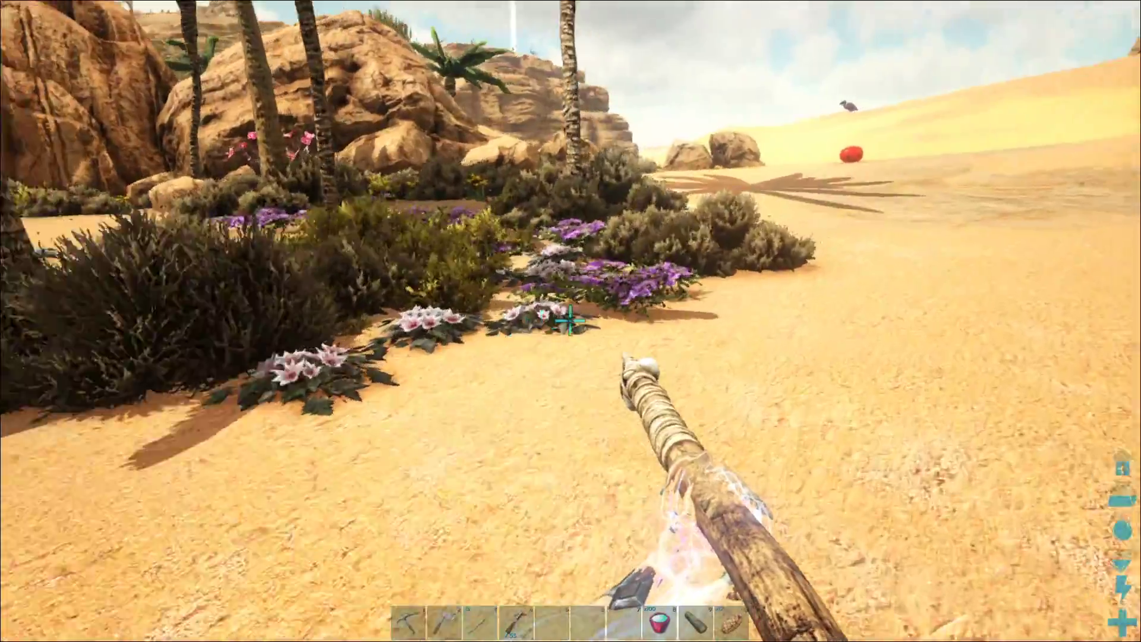
pyautogui.moveTo(571, 321)
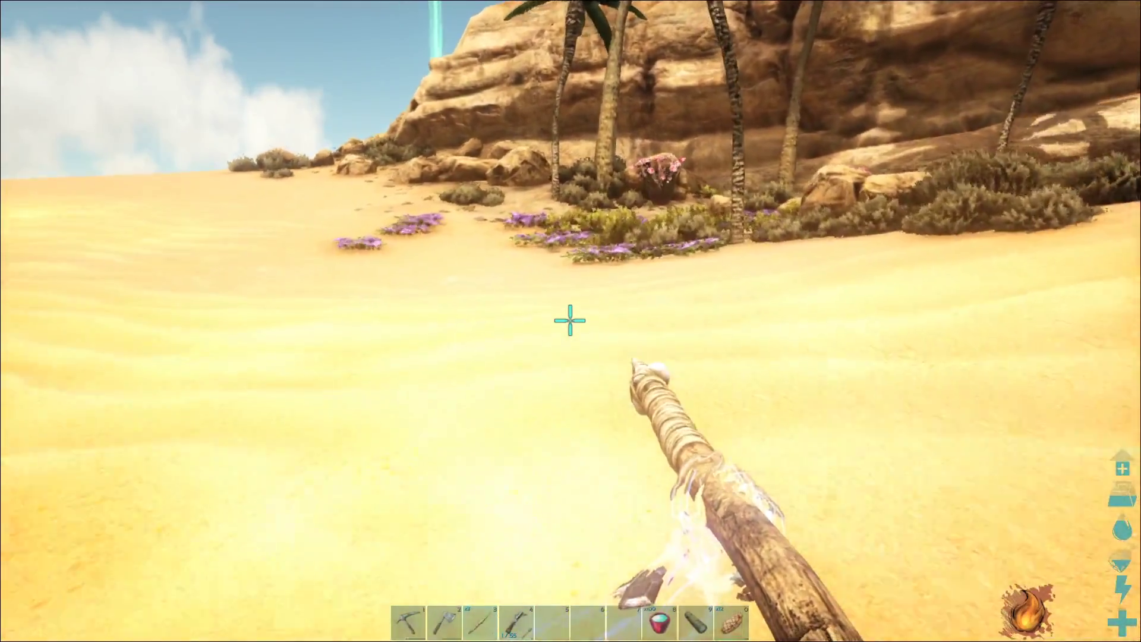
pyautogui.moveTo(571, 321)
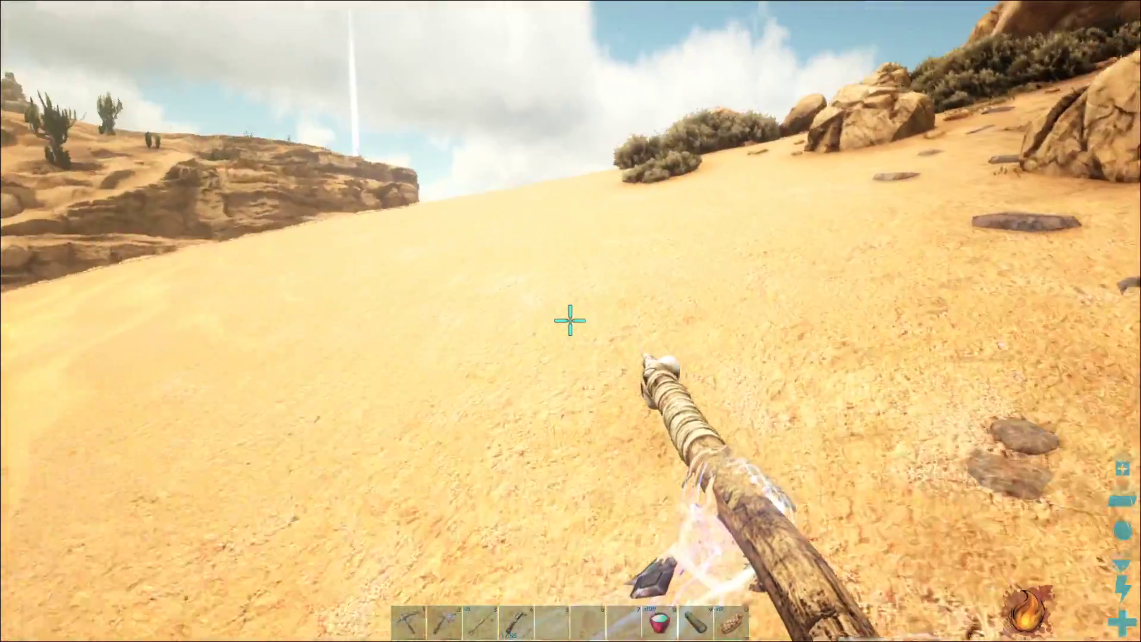
pyautogui.moveTo(571, 318)
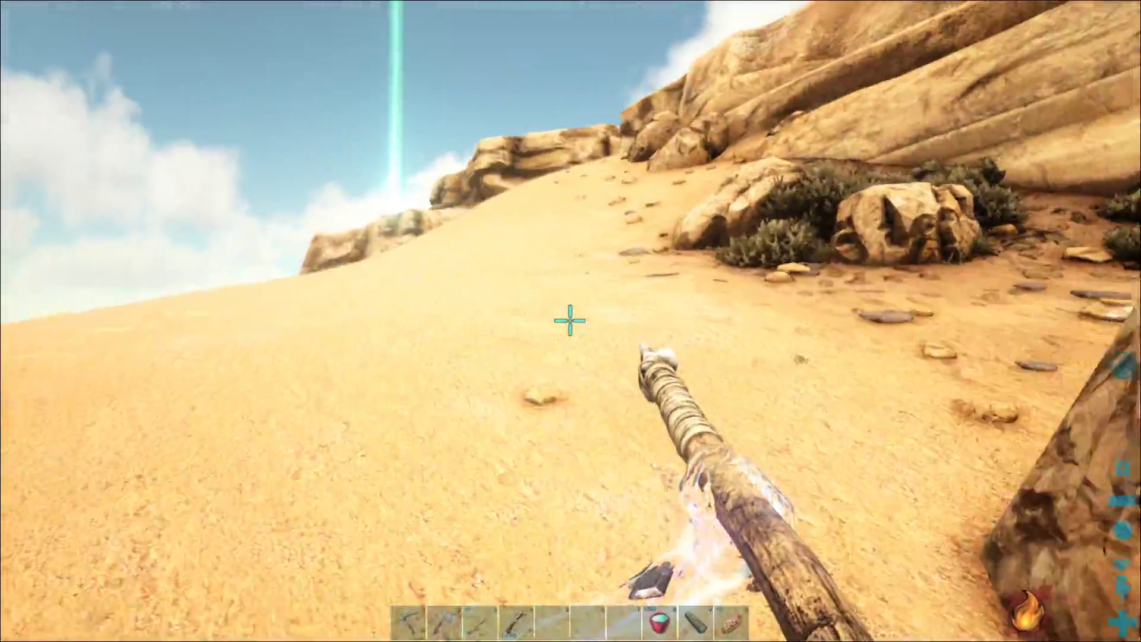
pyautogui.moveTo(571, 320)
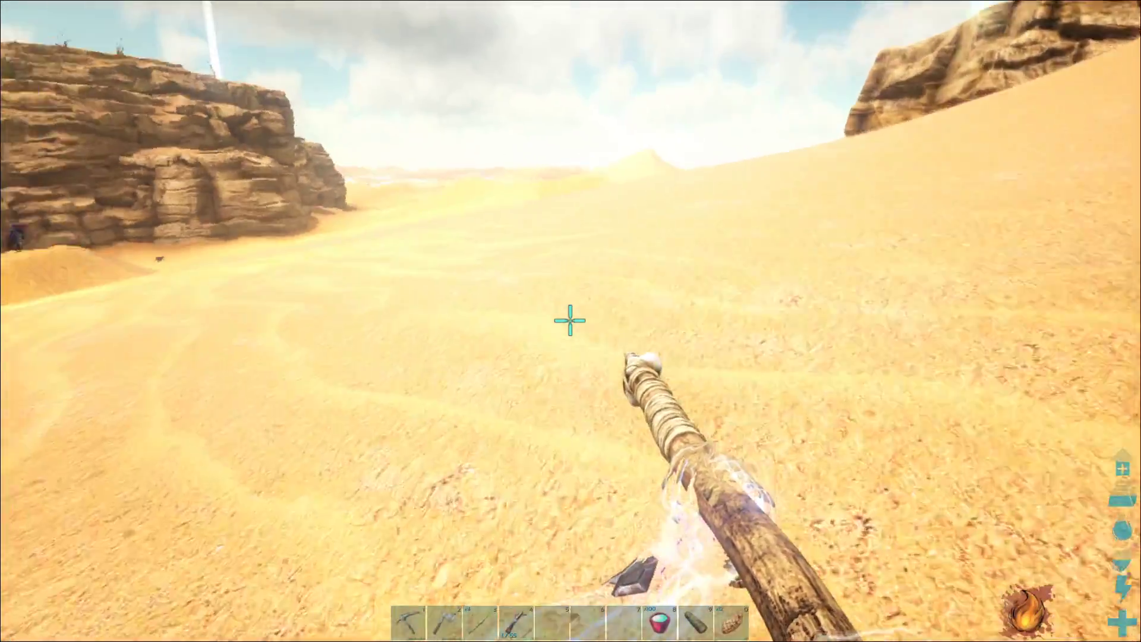
pyautogui.moveTo(571, 320)
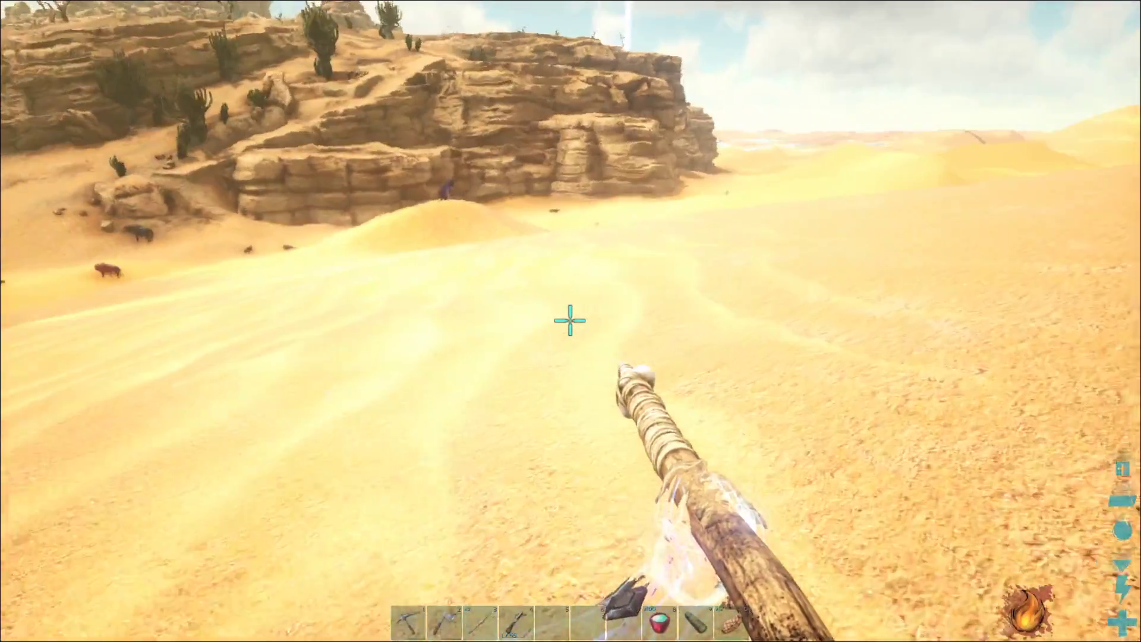
pyautogui.moveTo(571, 318)
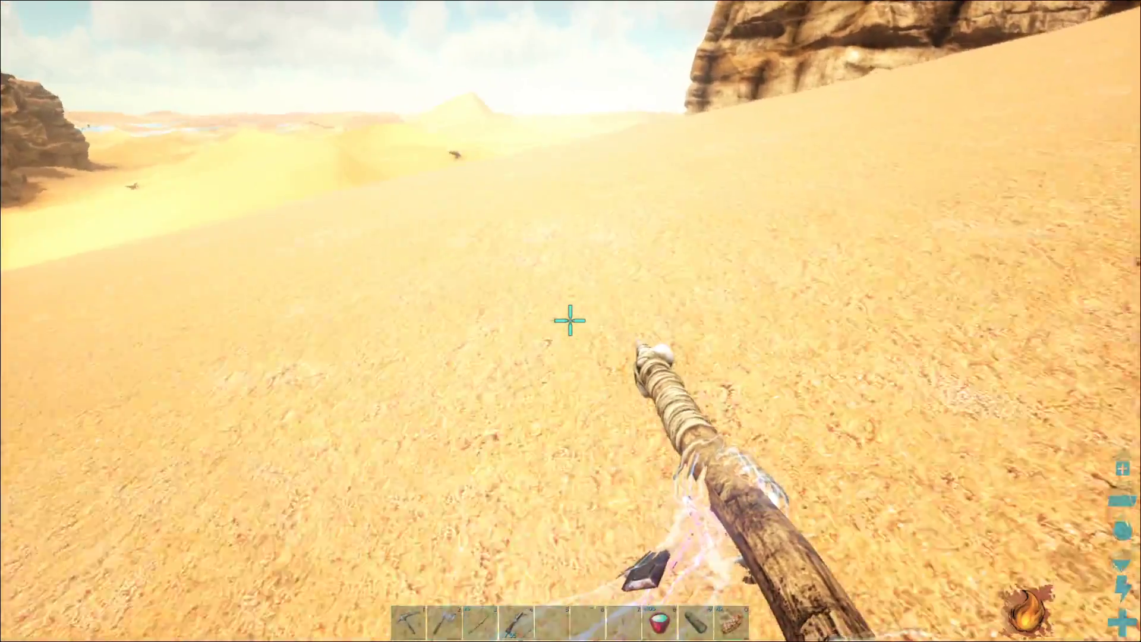
pyautogui.moveTo(570, 321)
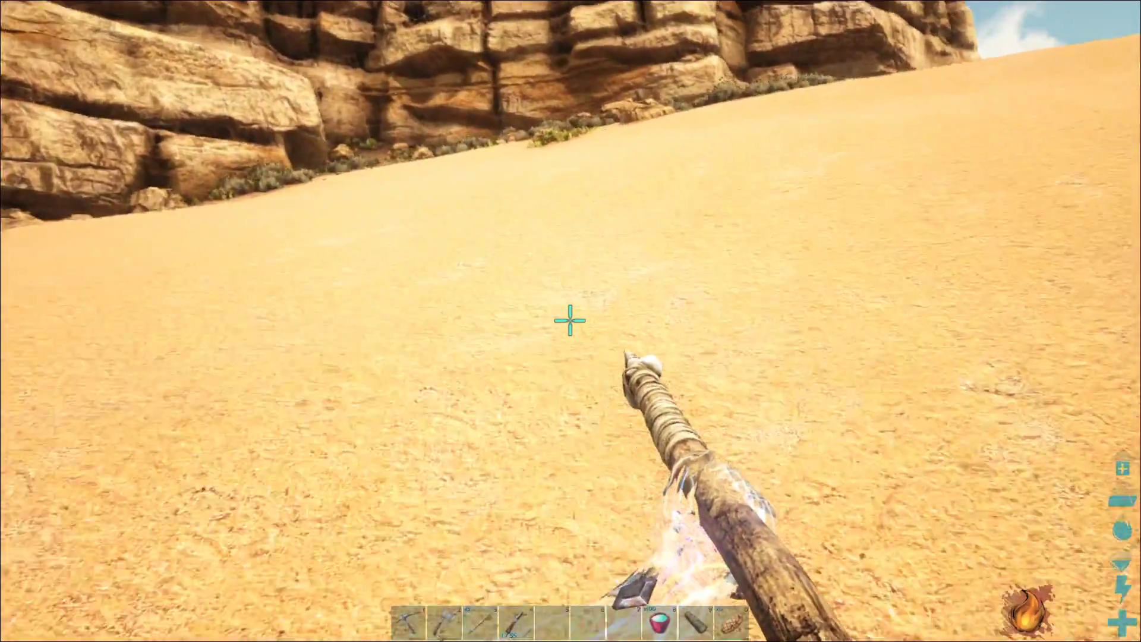
pyautogui.moveTo(571, 321)
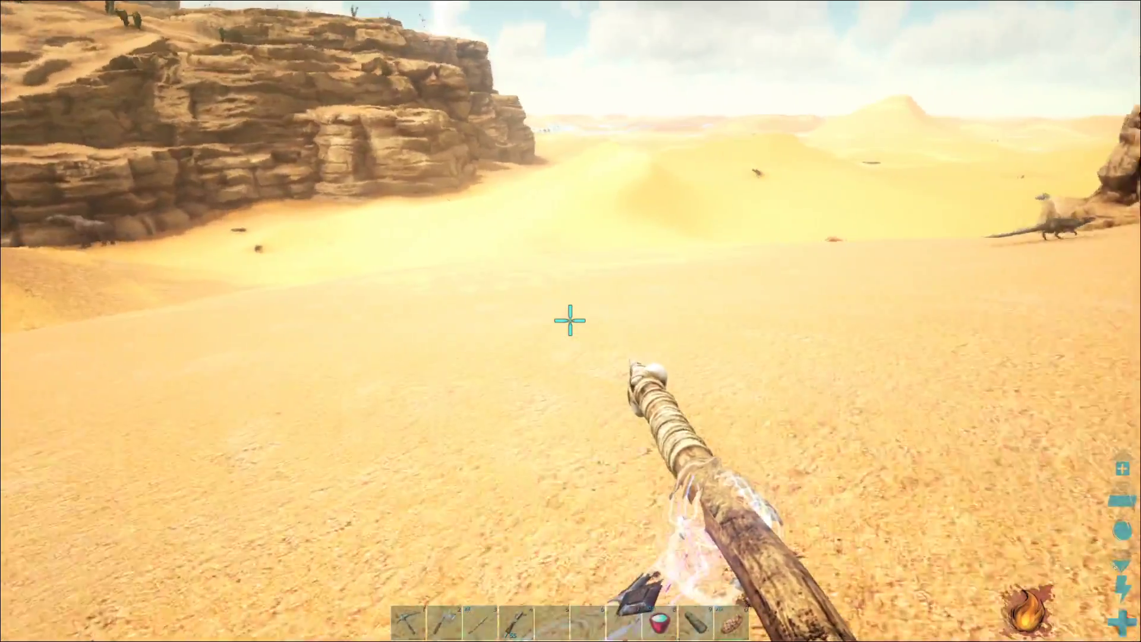
pyautogui.moveTo(571, 320)
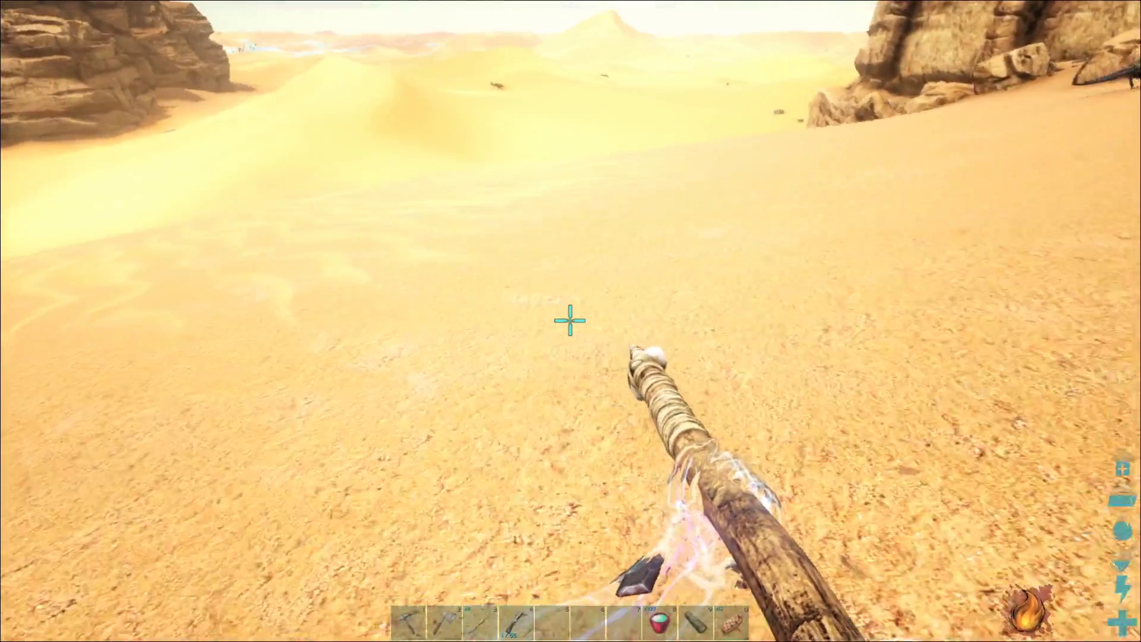
pyautogui.moveTo(571, 320)
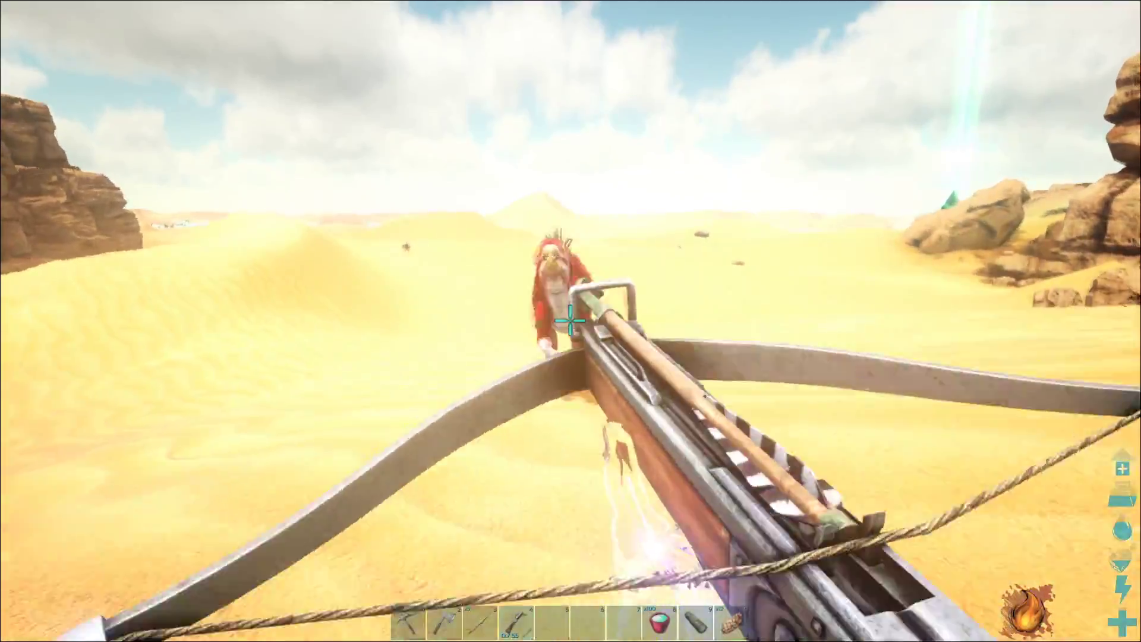
# Shoot a crossbow bolt at the red creature on the dunes.
pyautogui.click(571, 321)
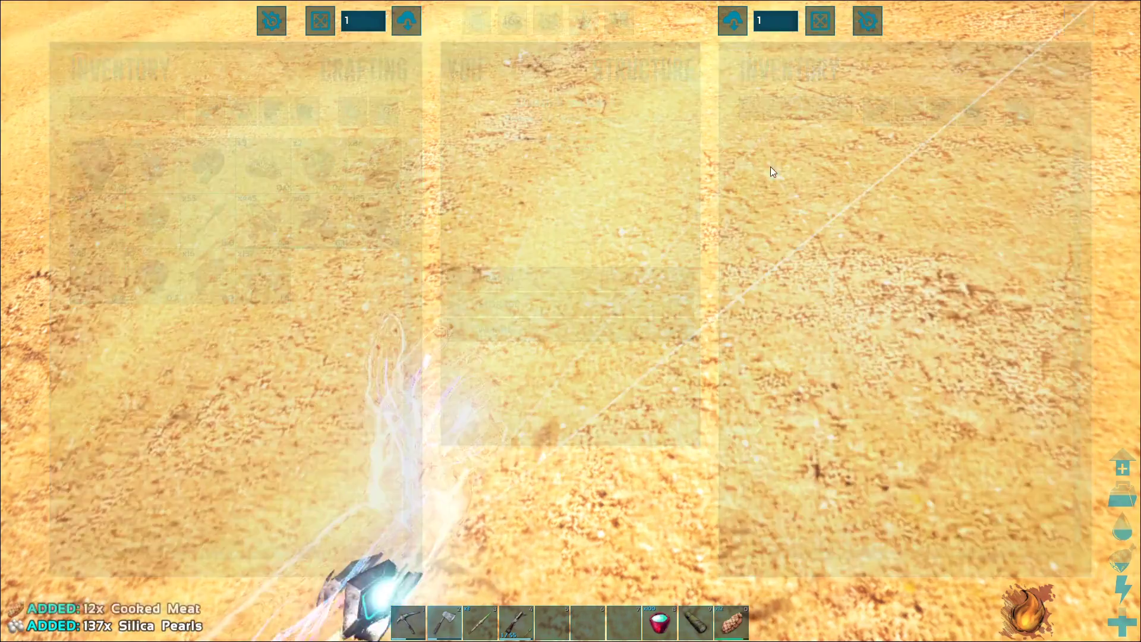
# Close the loot screen and return to the open desert.
pyautogui.press('escape')
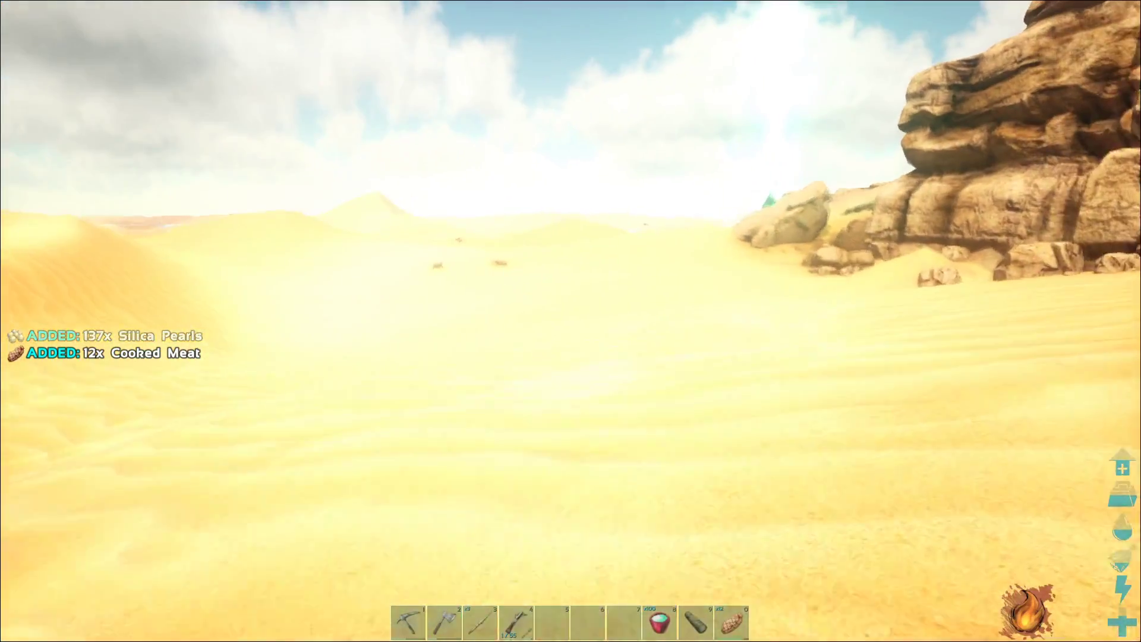
pyautogui.moveTo(570, 320)
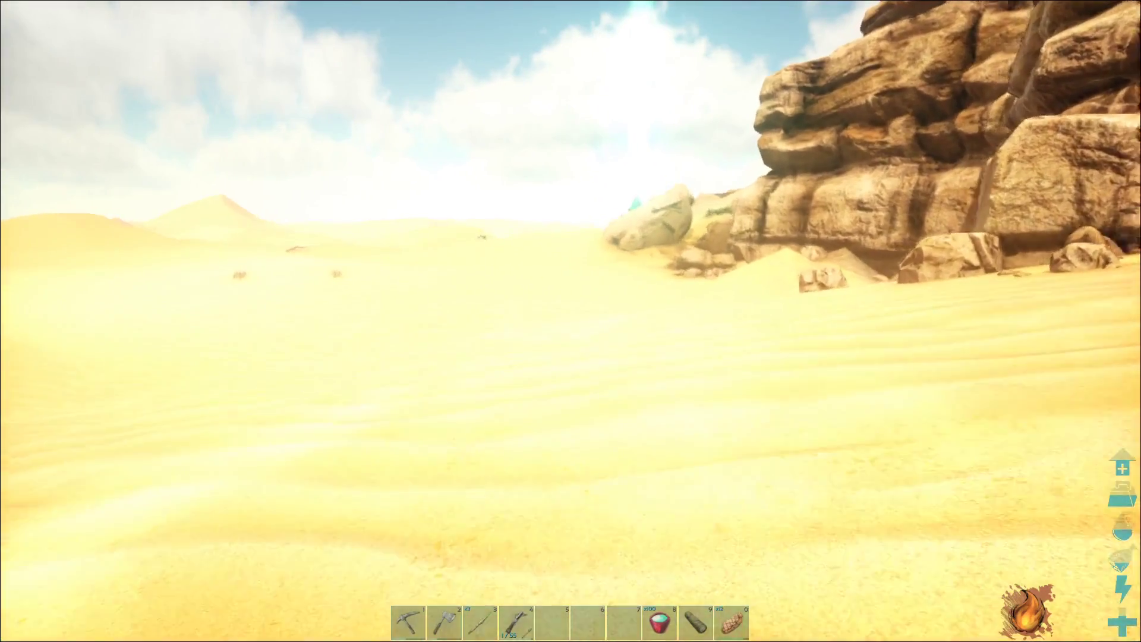
pyautogui.moveTo(570, 321)
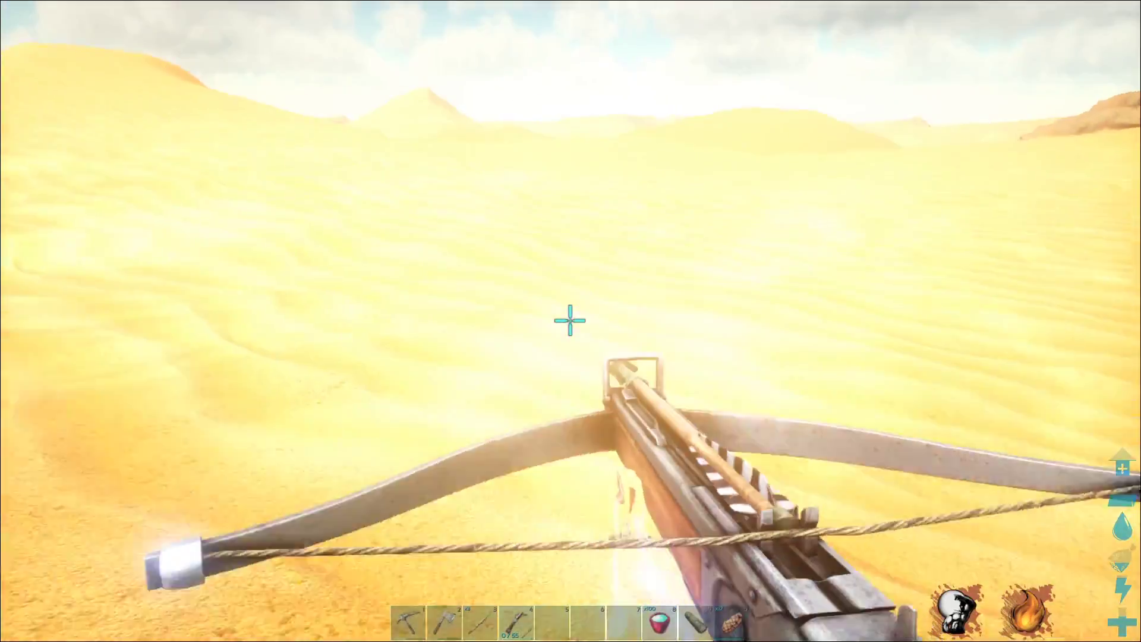
# Fire the crossbow across the dunes, then access the green supply crate's contents.
pyautogui.click(571, 321)
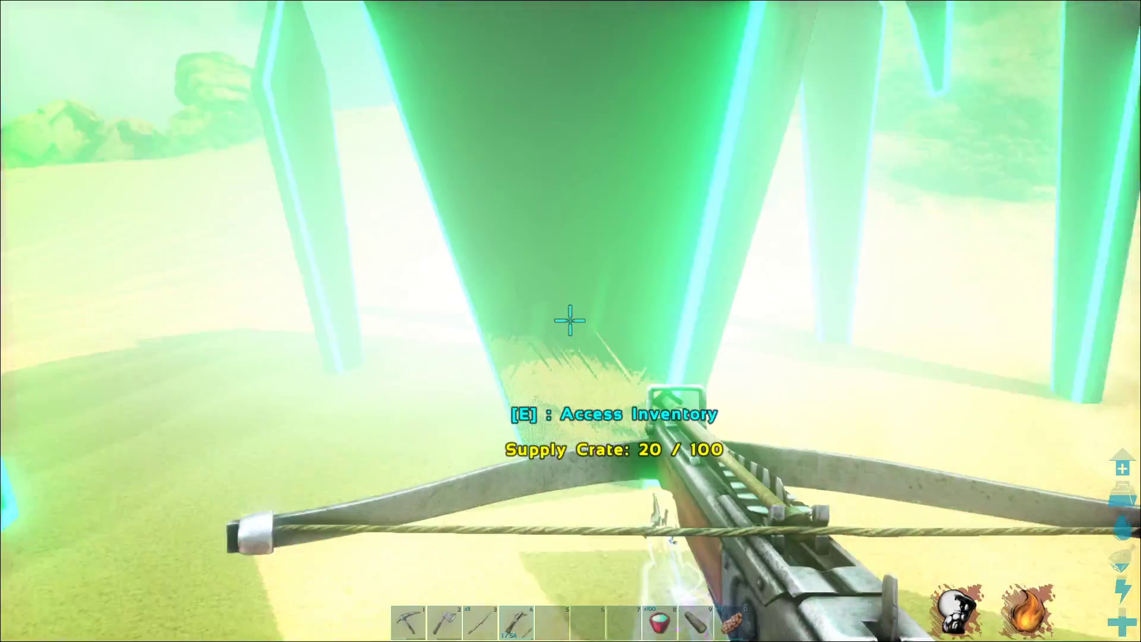
pyautogui.press('e')
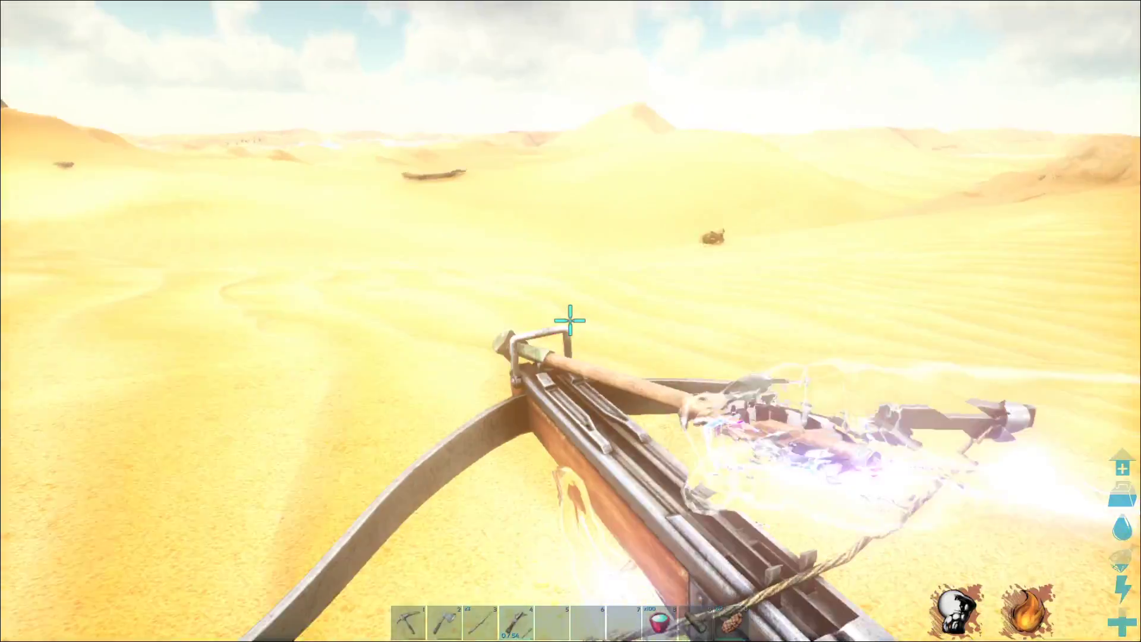
# Shoot the scorpion twice with crossbow bolts.
pyautogui.click(571, 321)
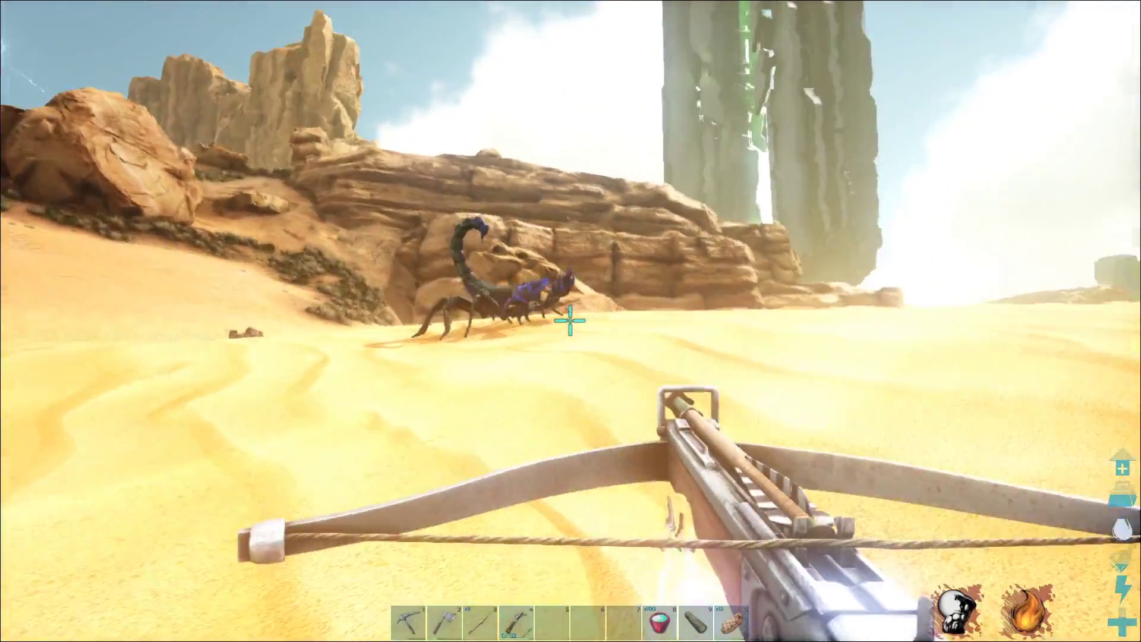
pyautogui.click(570, 318)
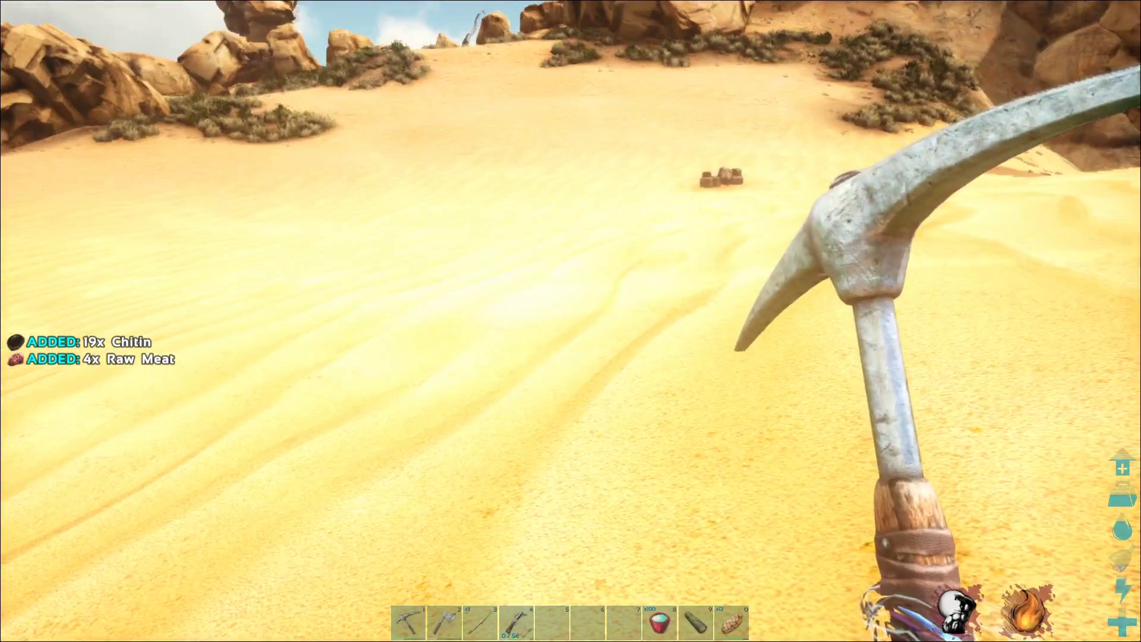
# Check position on the map, knock out the dung beetle, then swap the held item.
pyautogui.press('m')
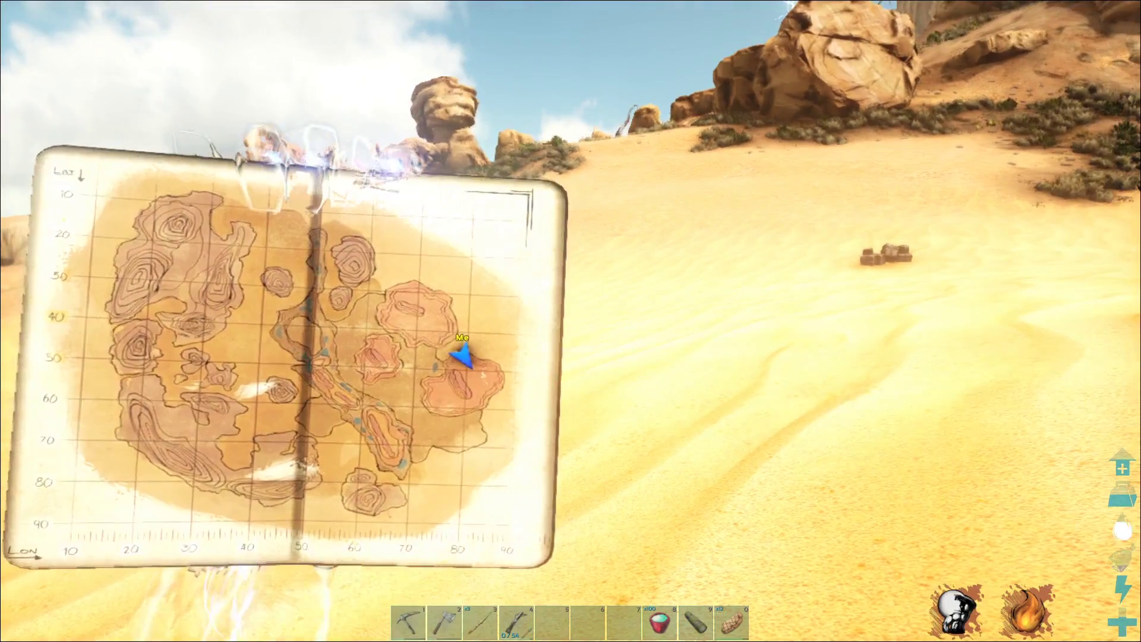
pyautogui.press('i')
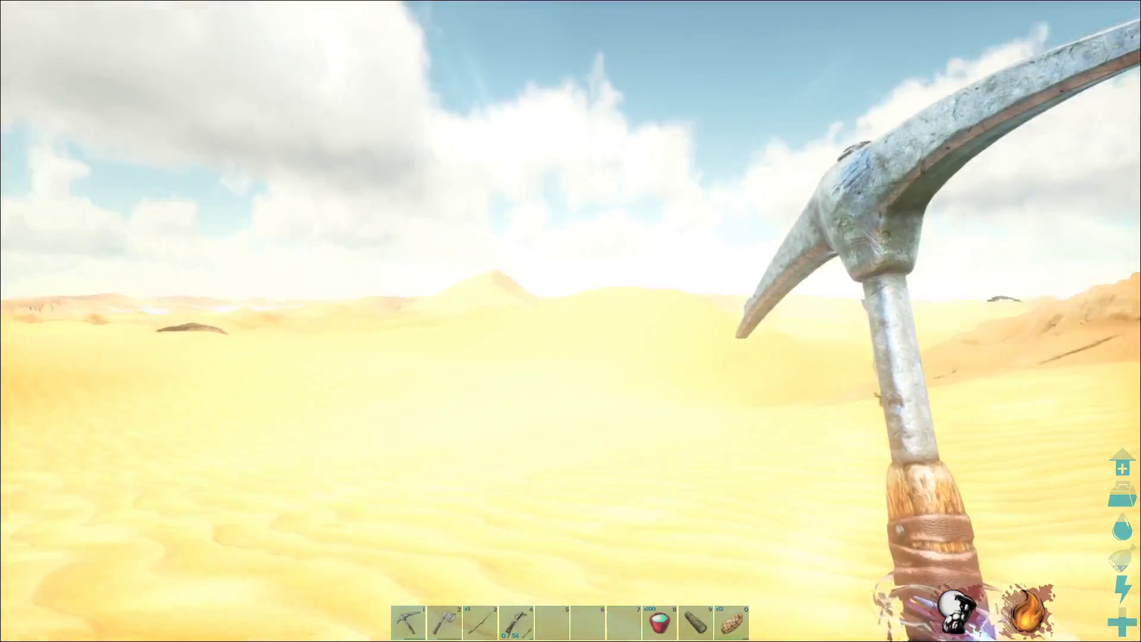
pyautogui.moveTo(571, 321)
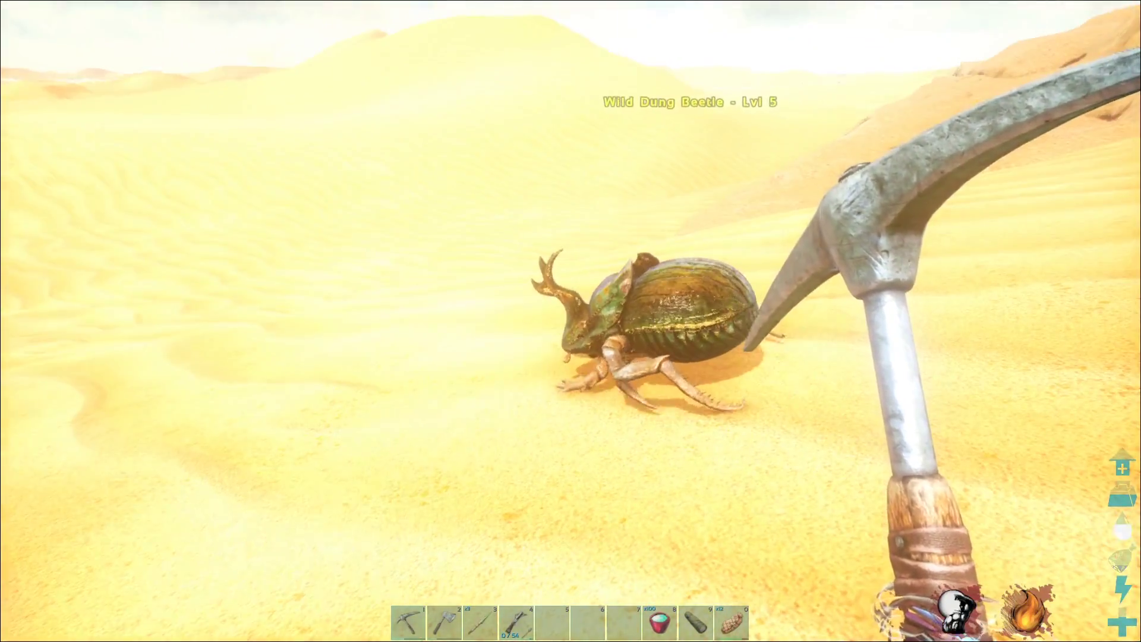
pyautogui.click(571, 321)
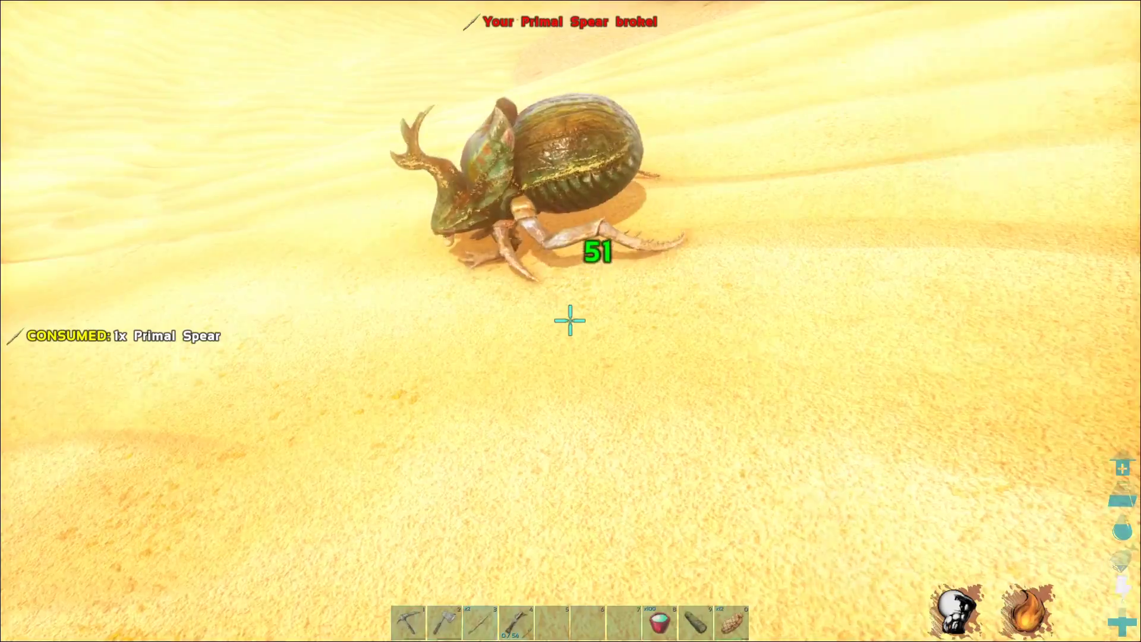
pyautogui.click(570, 320)
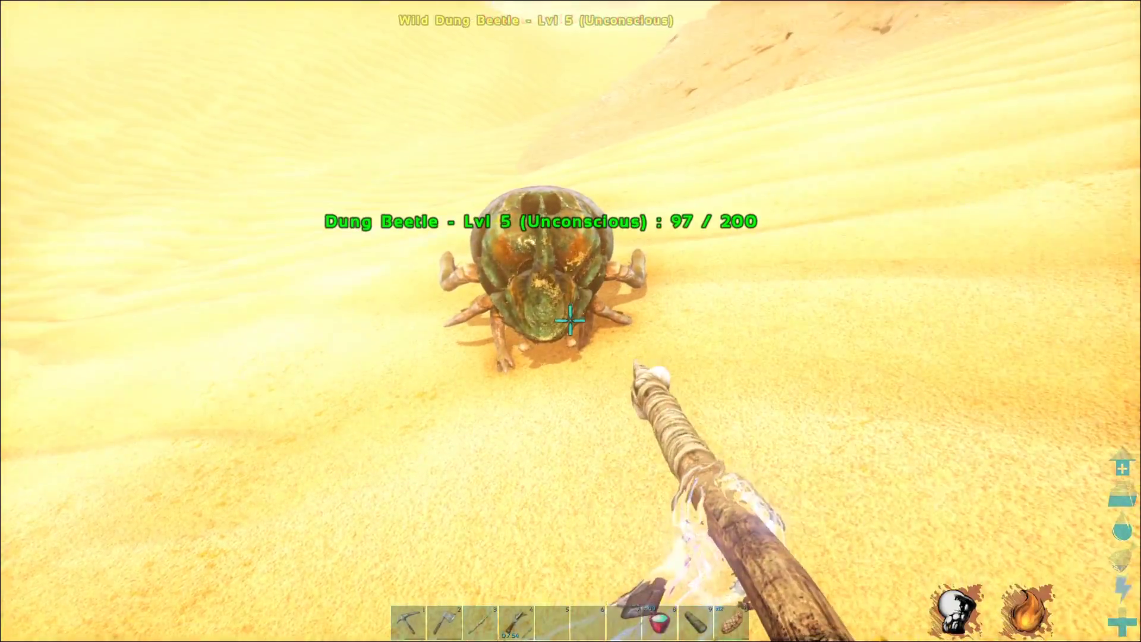
pyautogui.click(571, 321)
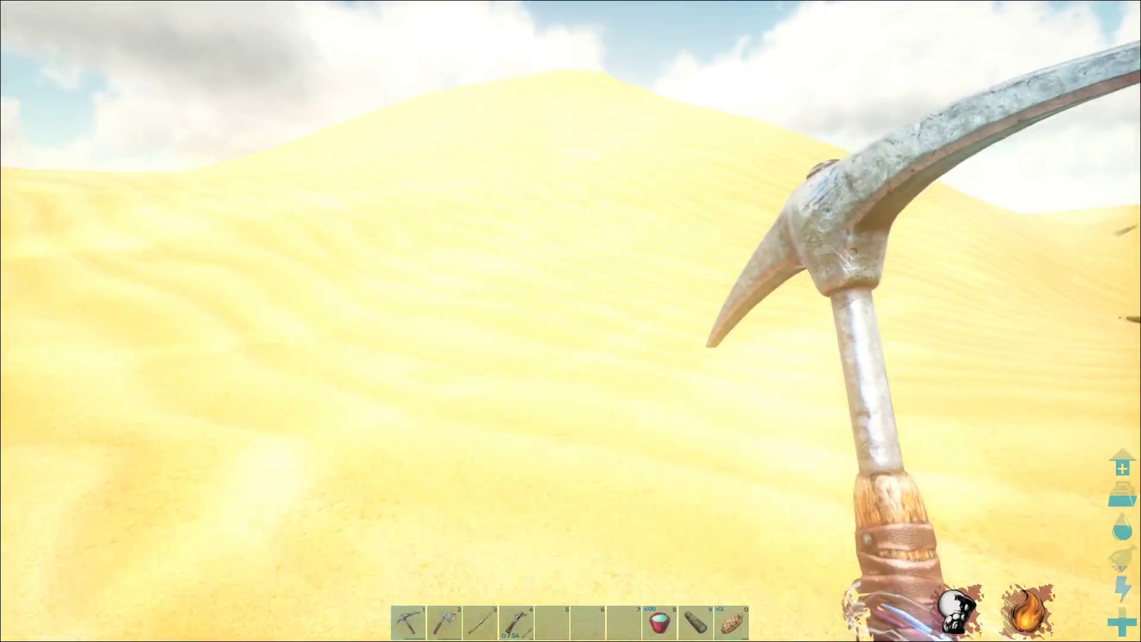
pyautogui.moveTo(571, 321)
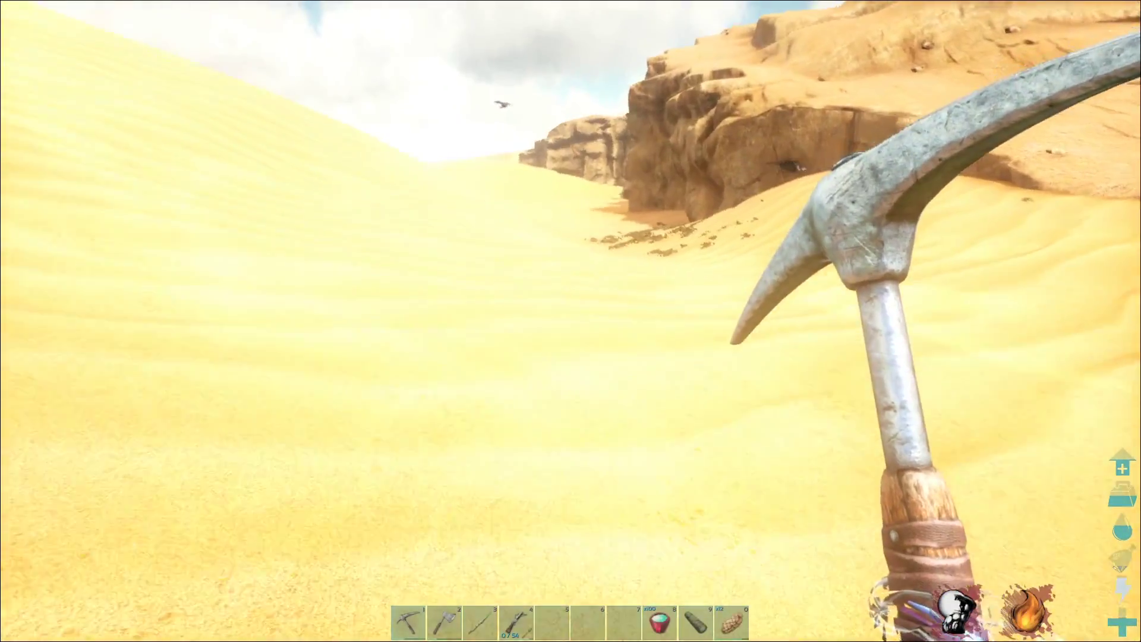
pyautogui.moveTo(571, 321)
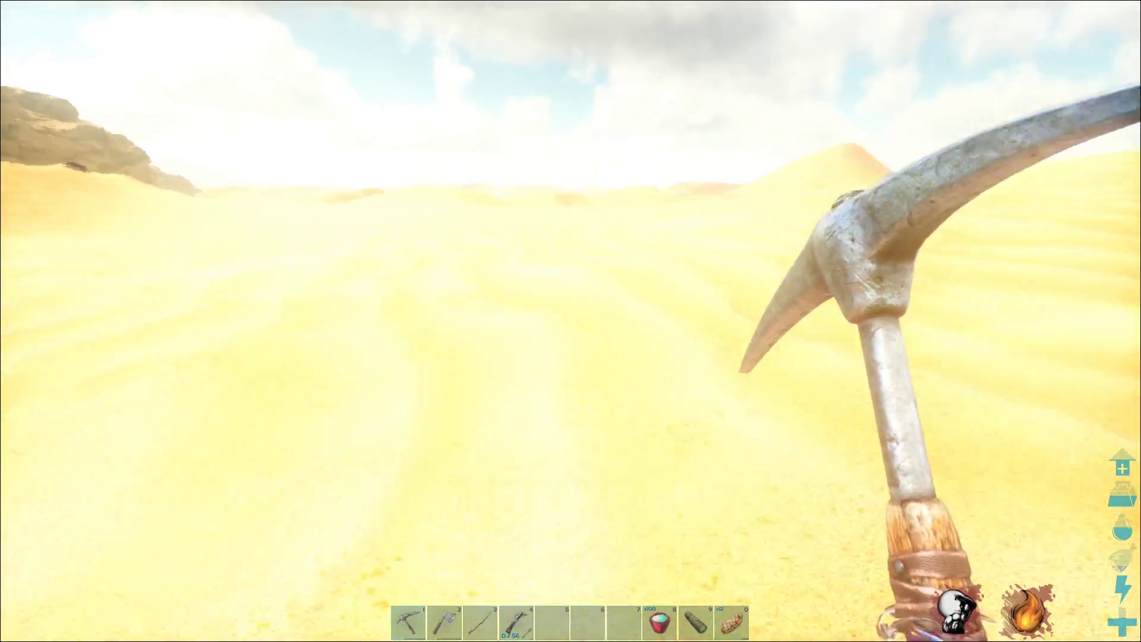
pyautogui.press('m')
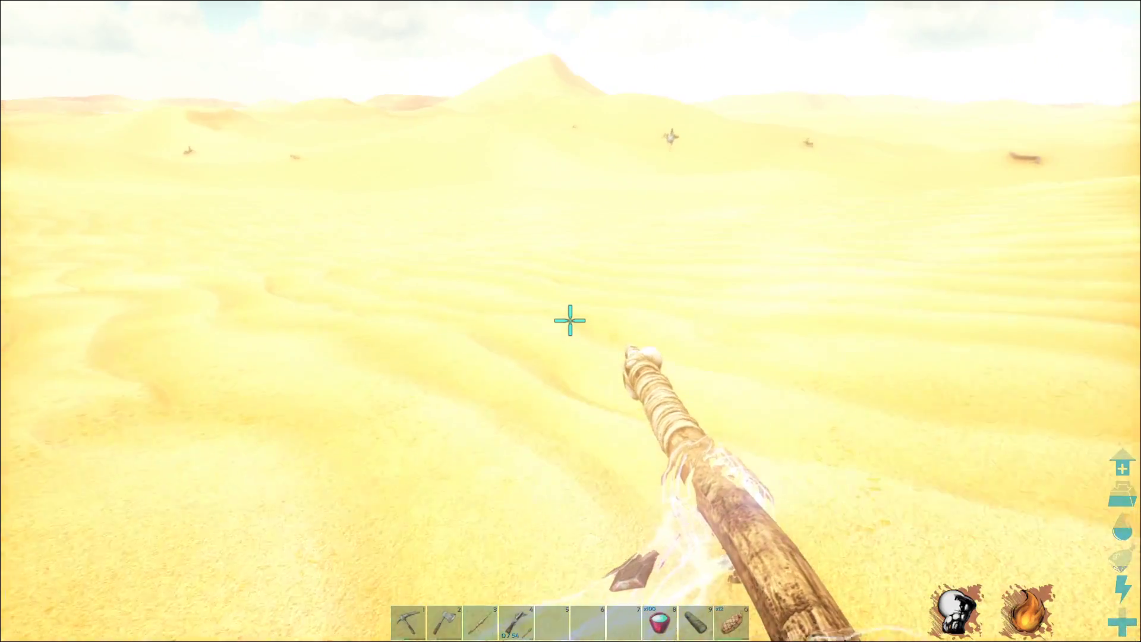
pyautogui.moveTo(571, 320)
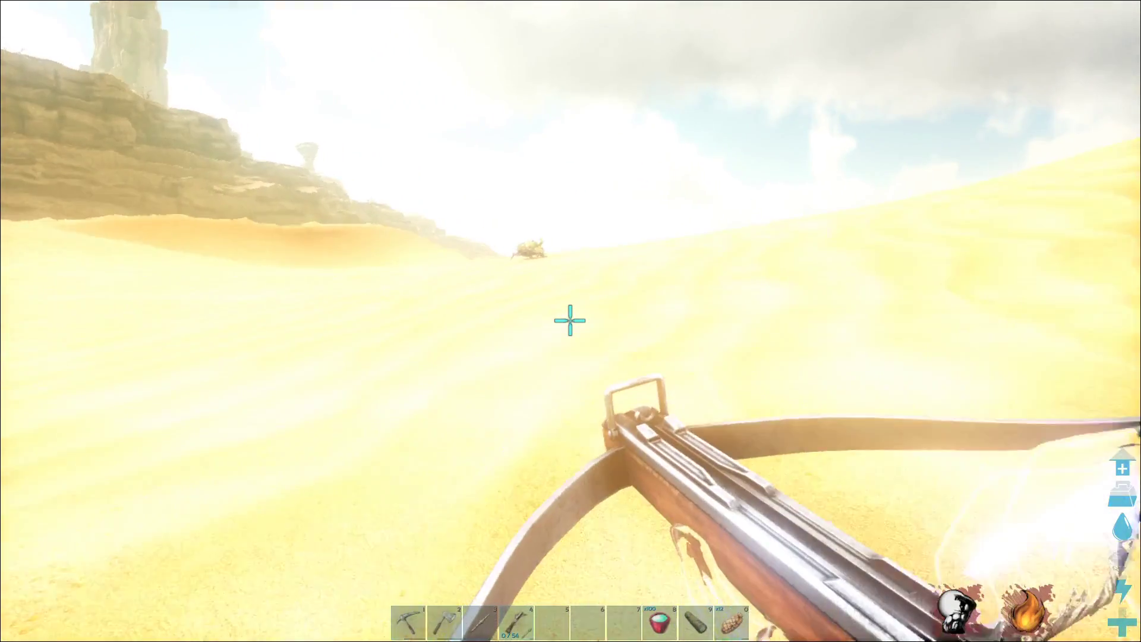
# Fire potent tranq arrows at the distant beetle, then five at the scorpion.
pyautogui.click(571, 319)
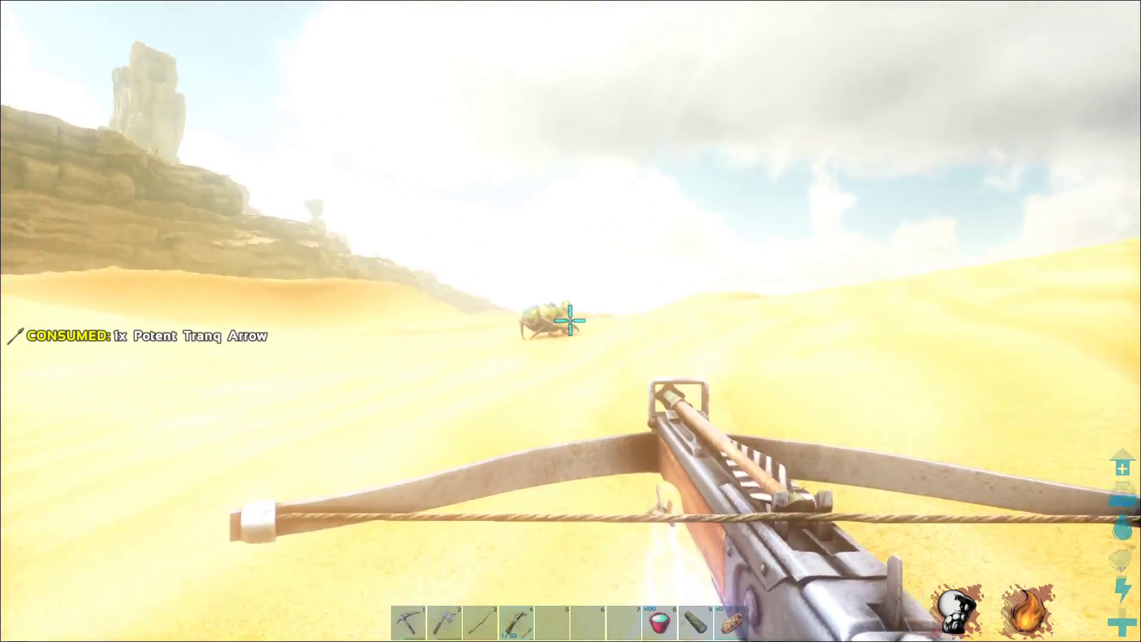
pyautogui.click(571, 321)
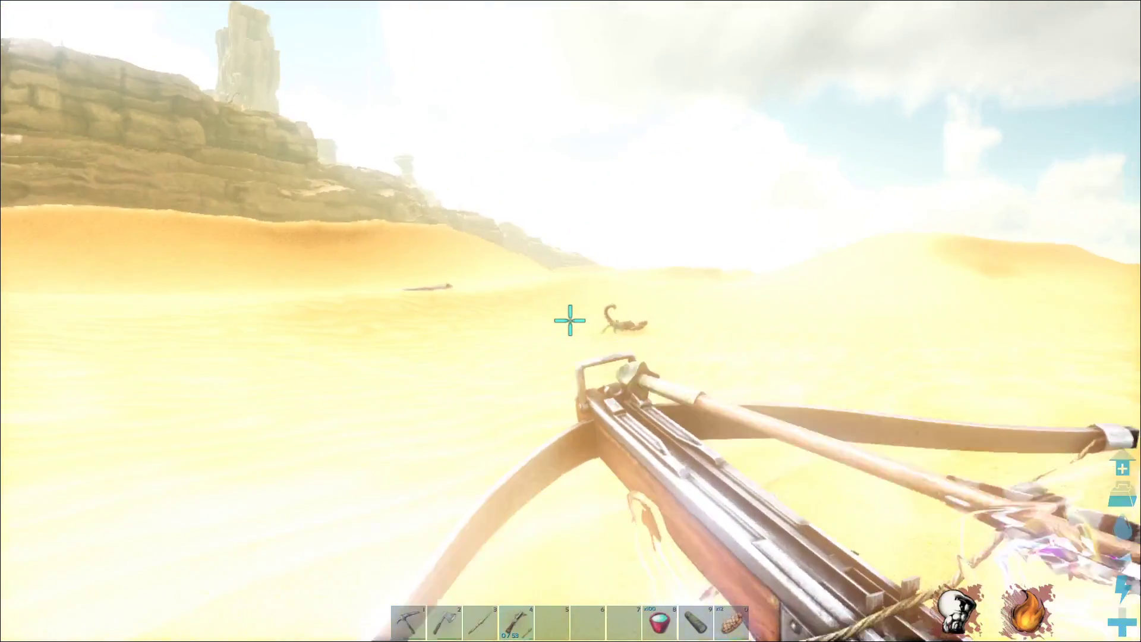
pyautogui.click(571, 319)
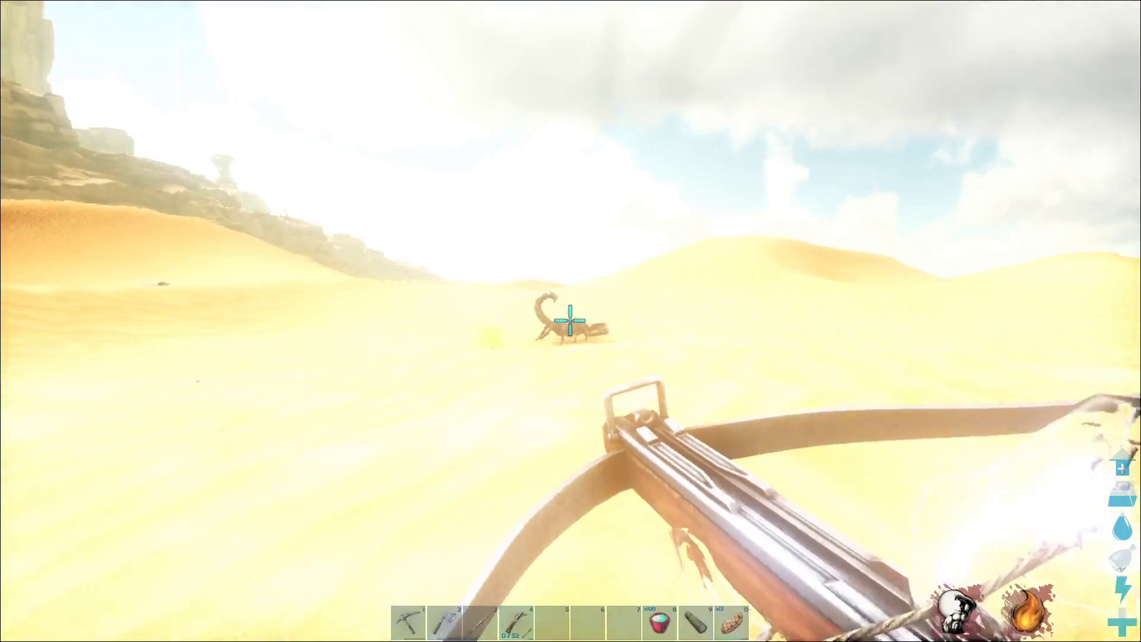
pyautogui.click(570, 321)
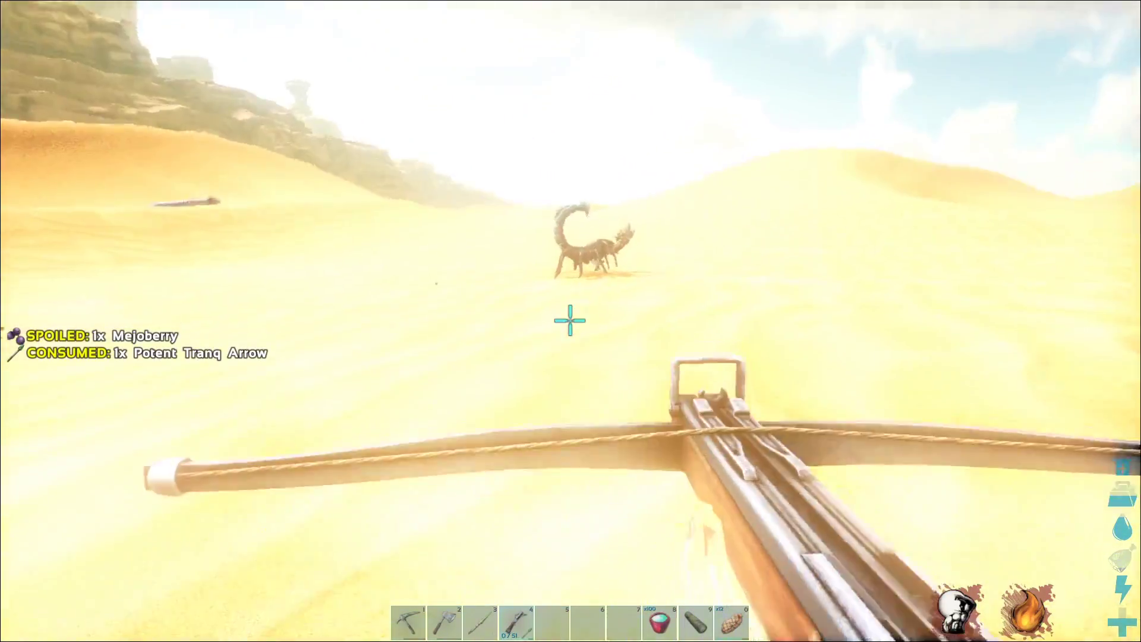
pyautogui.click(570, 321)
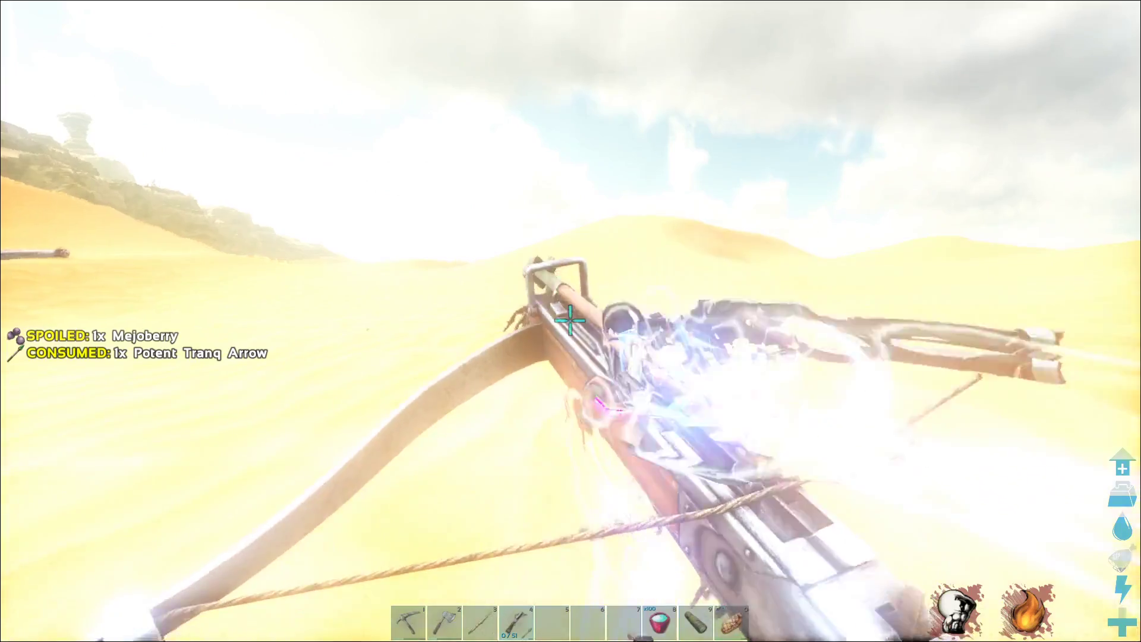
pyautogui.click(571, 321)
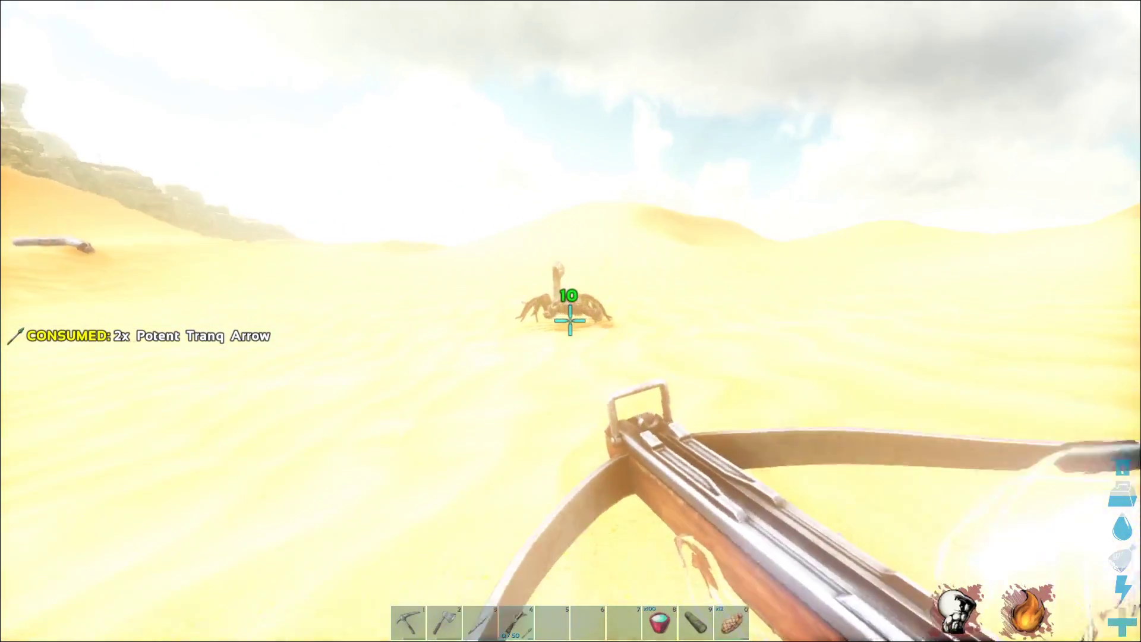
pyautogui.click(571, 321)
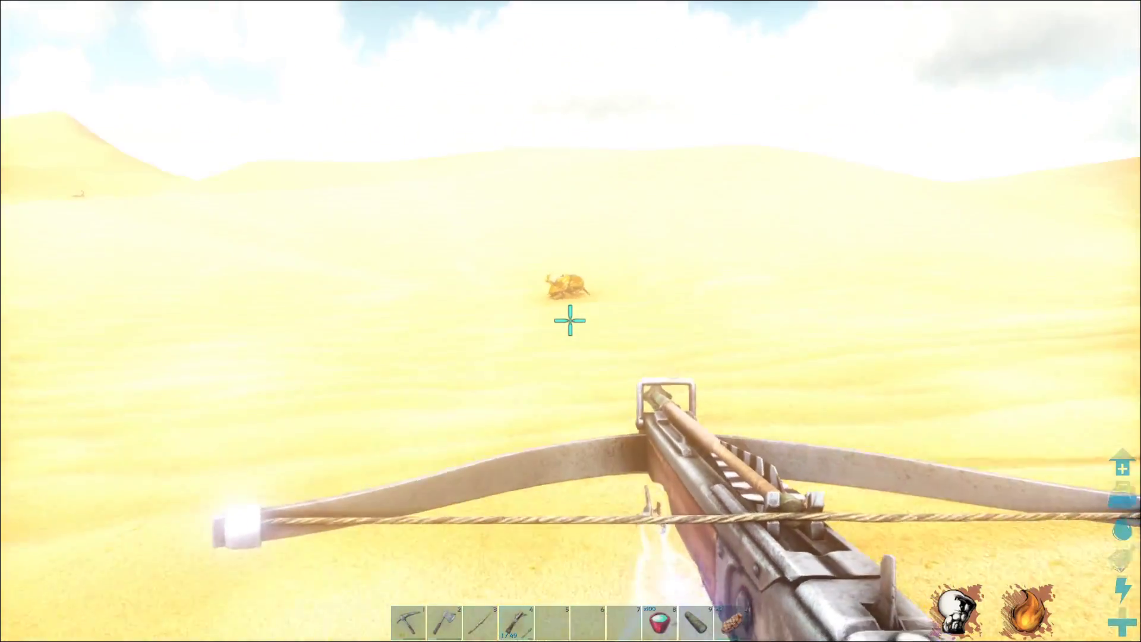
# Shoot the small creature on the sand twice, then switch back to the crossbow.
pyautogui.click(571, 321)
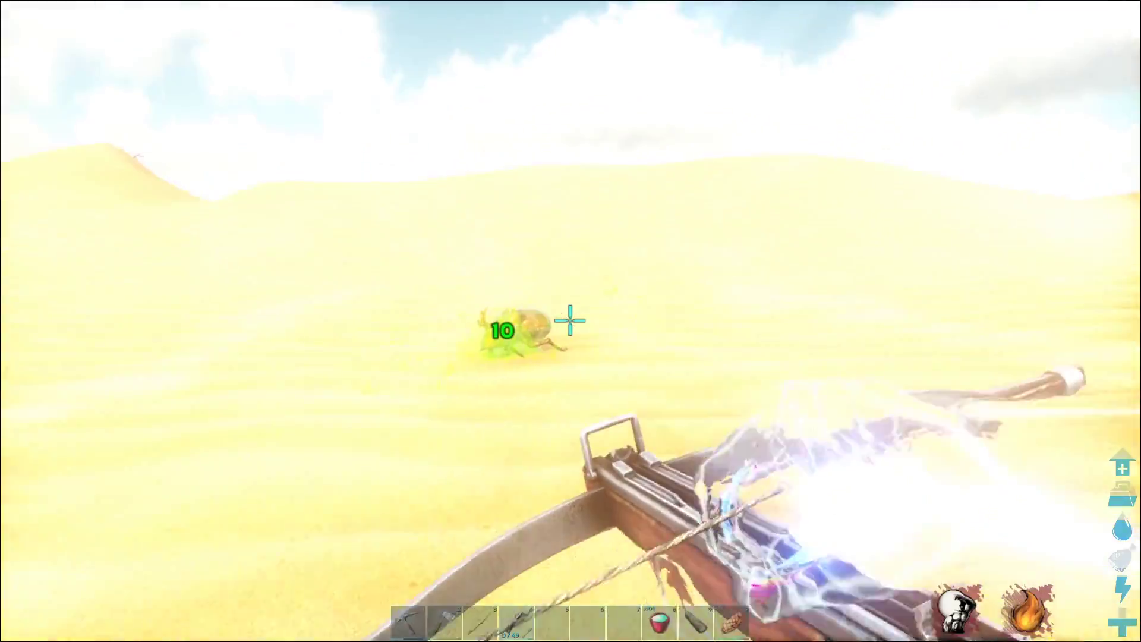
pyautogui.click(571, 320)
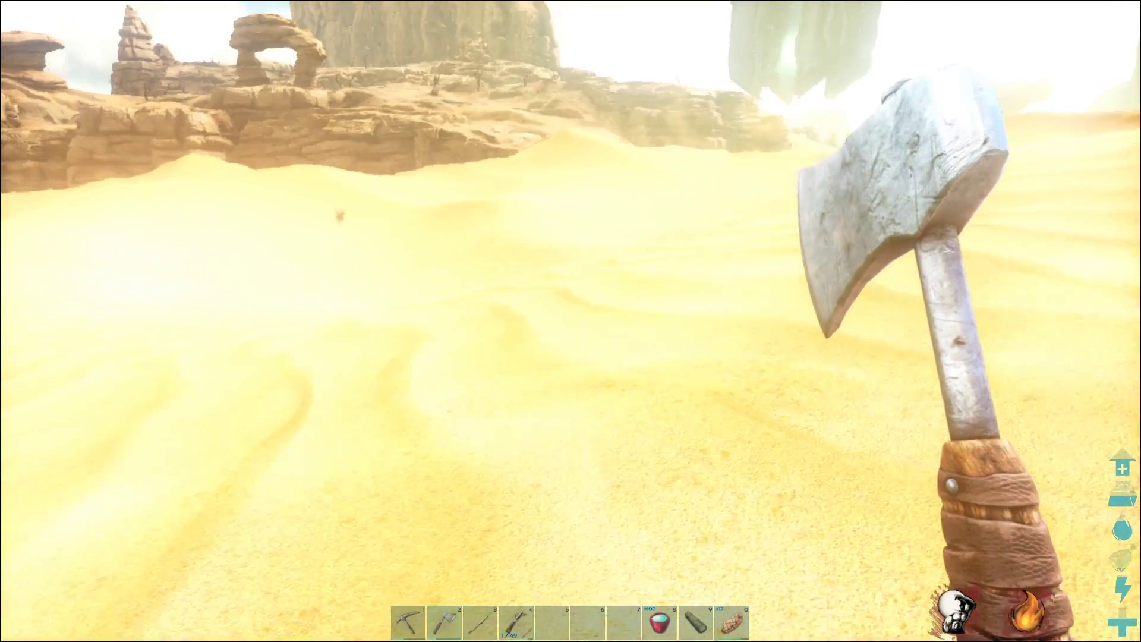
pyautogui.moveTo(570, 321)
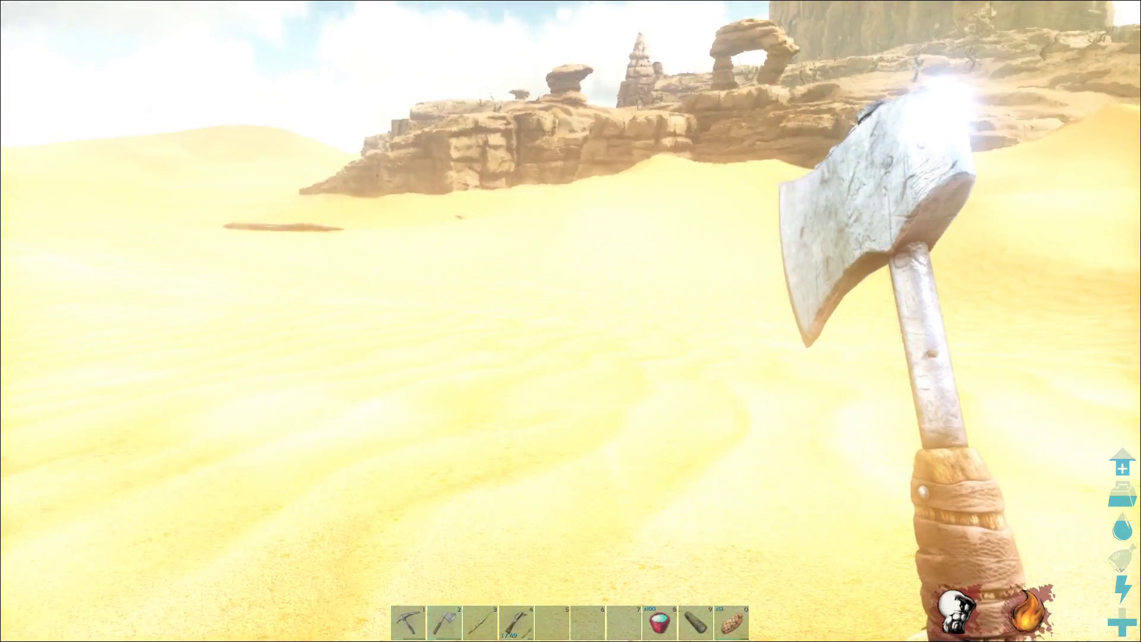
pyautogui.press('i')
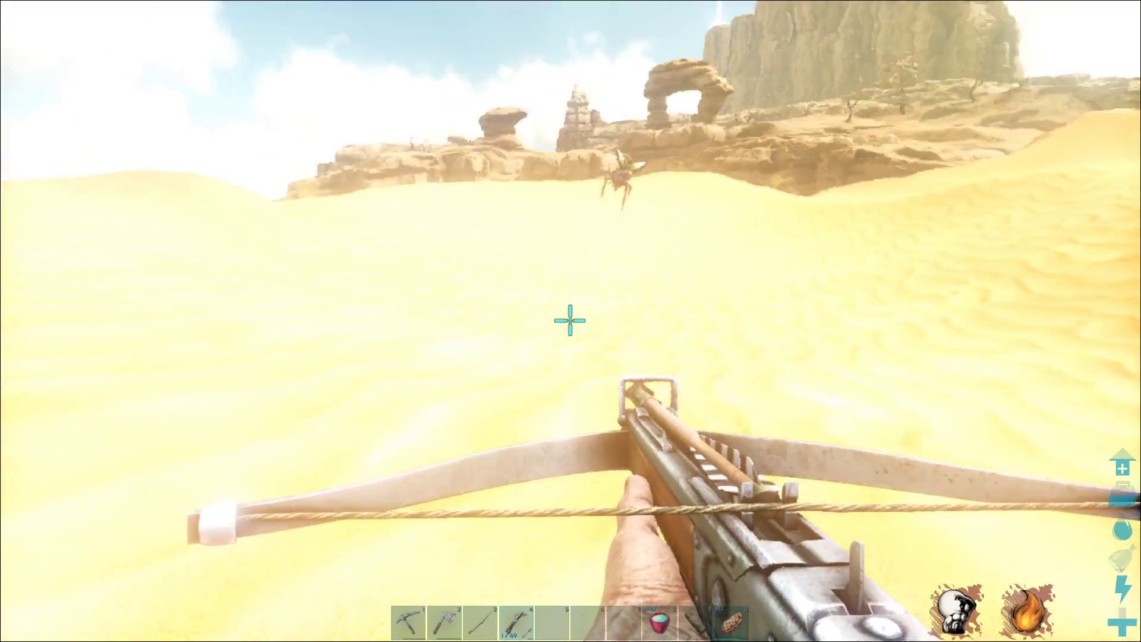
# Fire crossbow arrows at the creature on the dune and the lizard by the rocks.
pyautogui.click(571, 321)
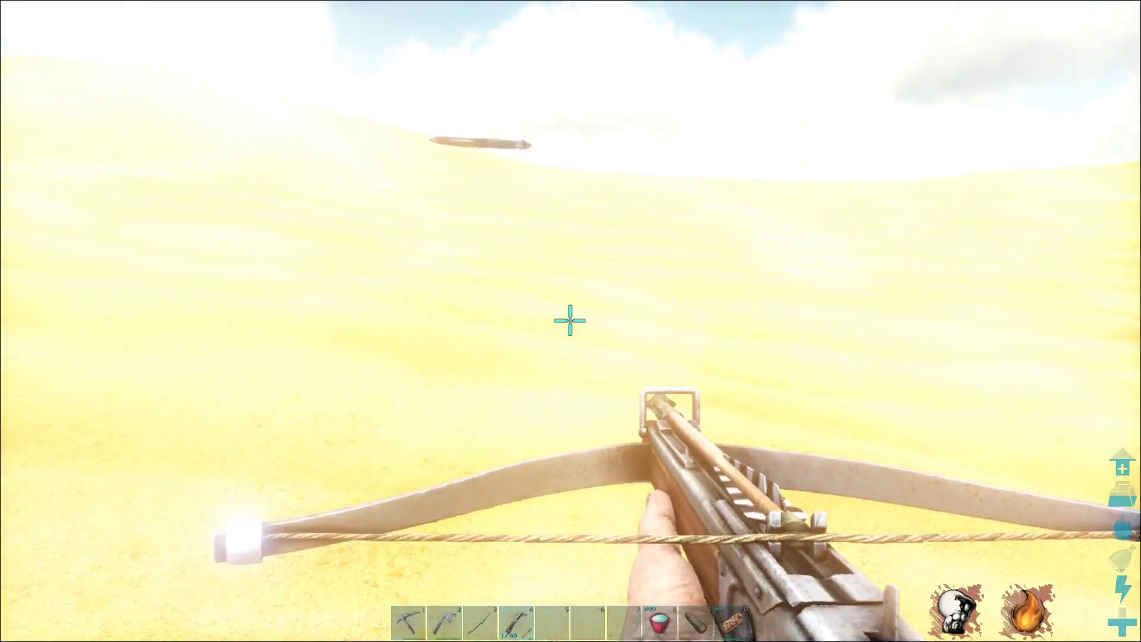
pyautogui.moveTo(571, 320)
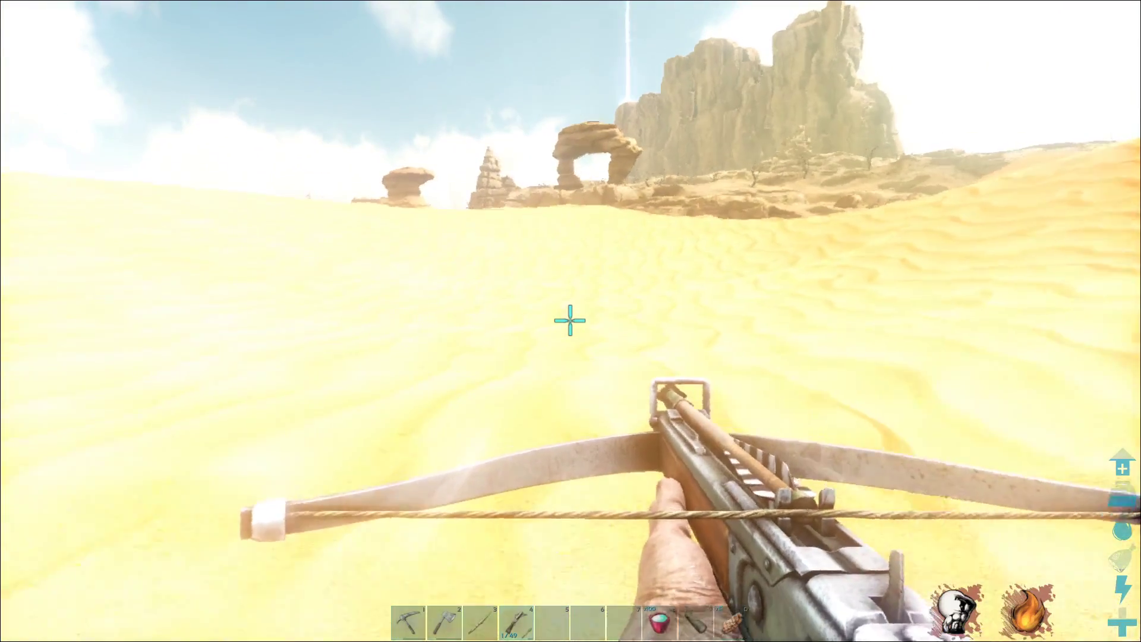
pyautogui.moveTo(571, 320)
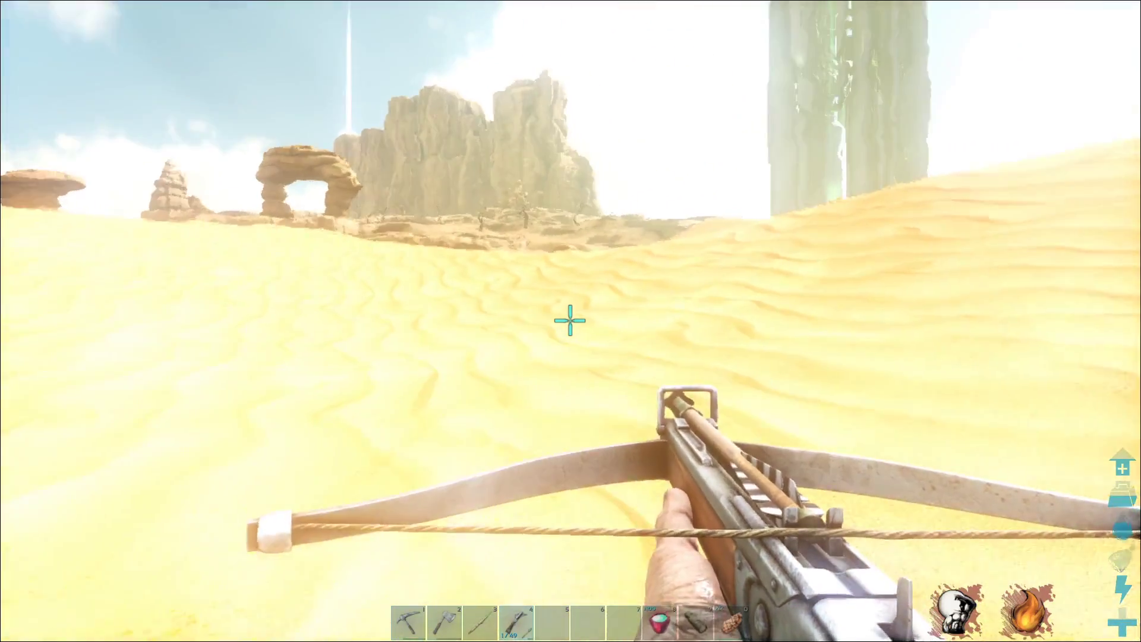
pyautogui.moveTo(571, 321)
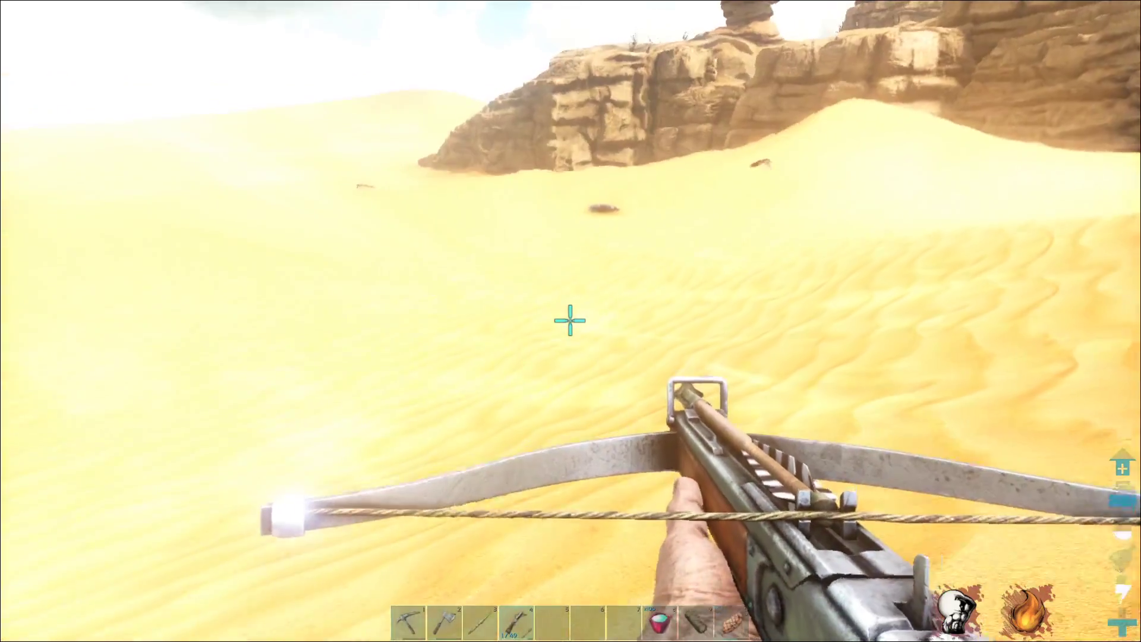
pyautogui.moveTo(568, 321)
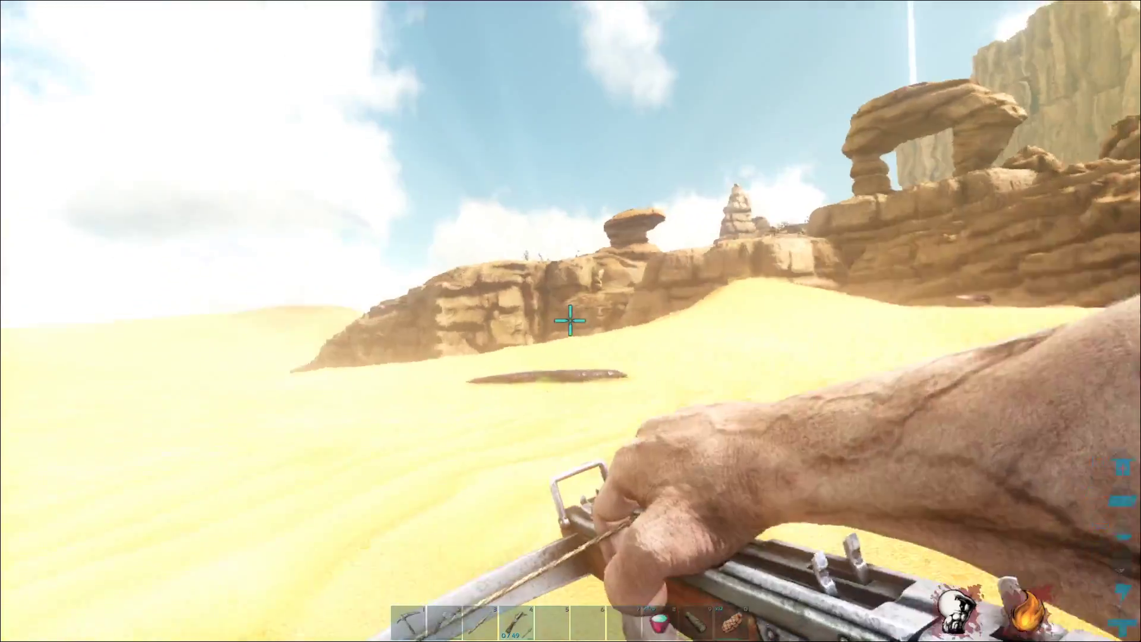
pyautogui.click(571, 320)
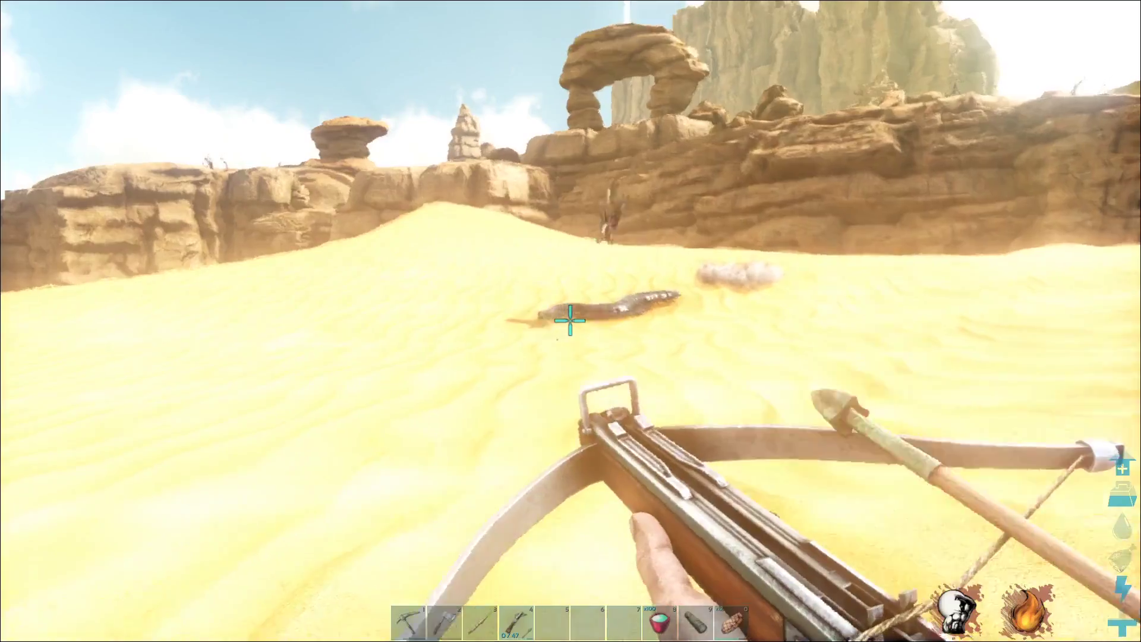
pyautogui.click(571, 325)
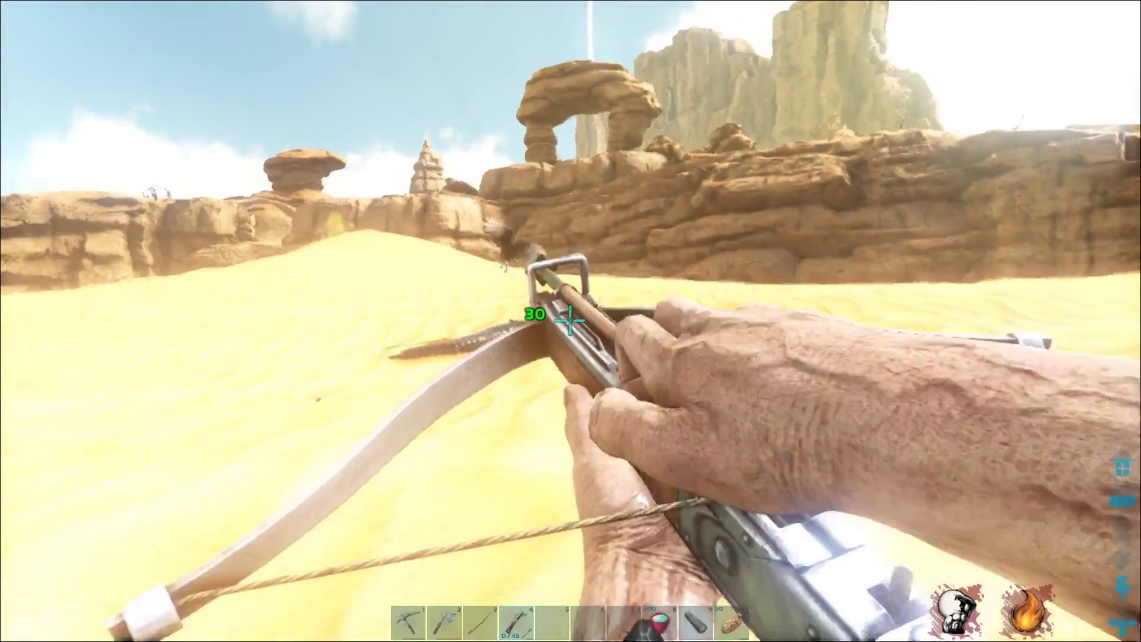
pyautogui.click(571, 321)
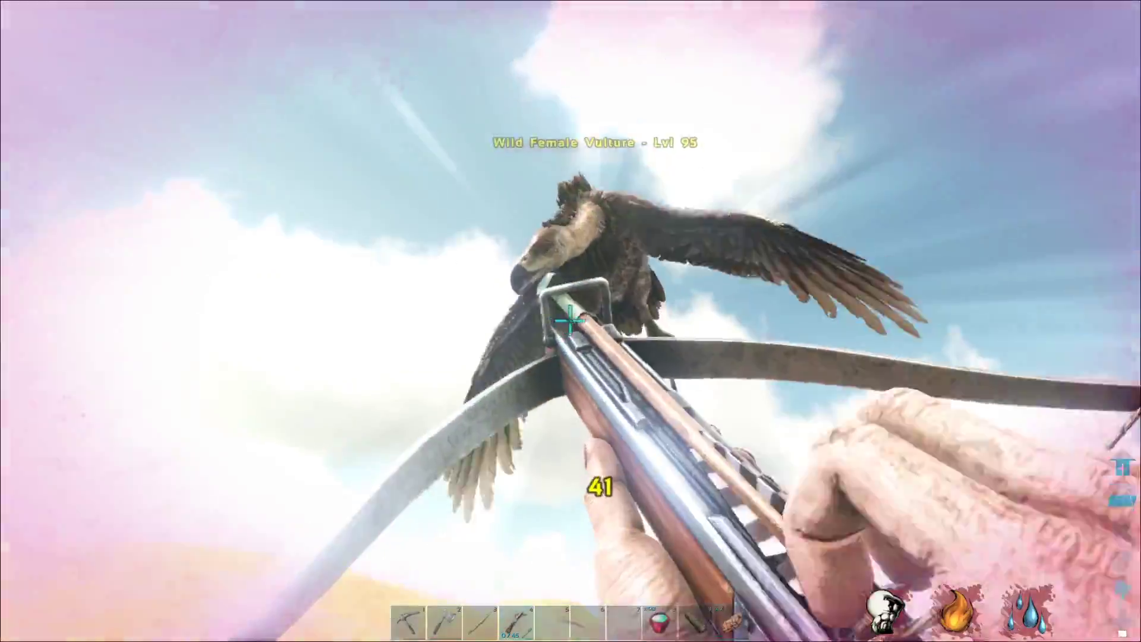
# Shoot the attacking level 95 wild female vulture.
pyautogui.click(571, 321)
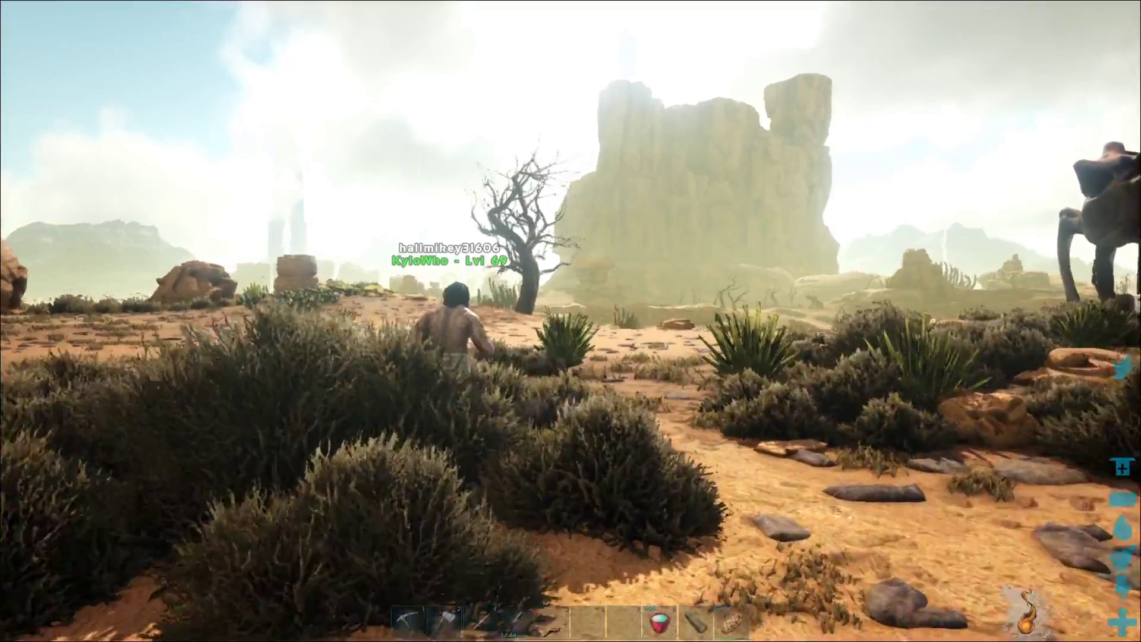
# Walk past the dead tree across the rocky plain toward the tall rock formation.
pyautogui.press('w')
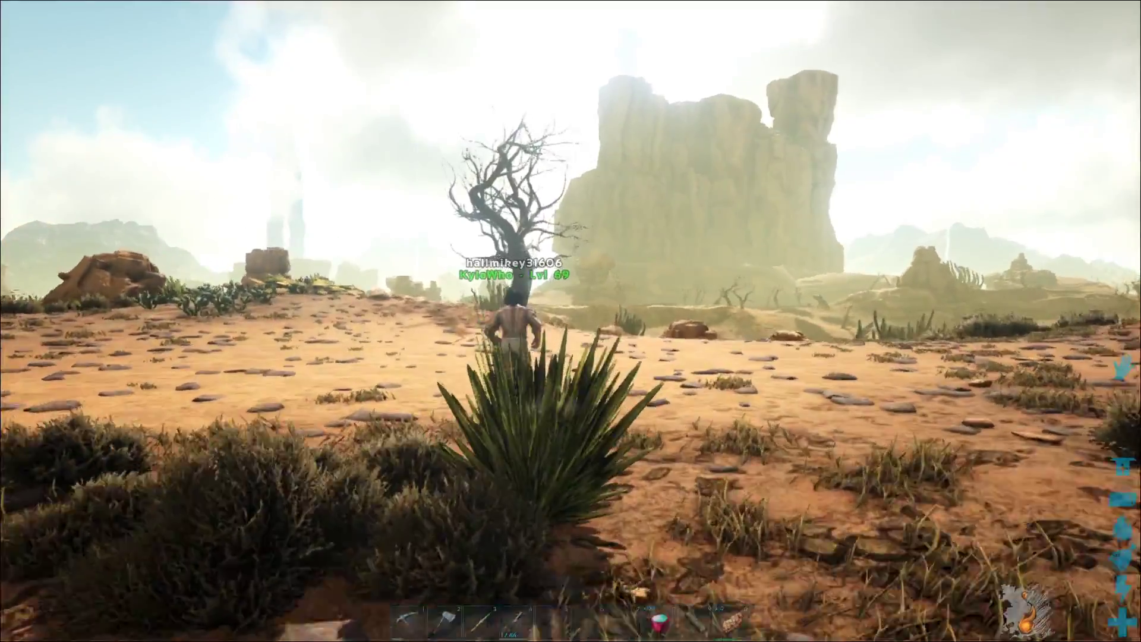
pyautogui.press('w')
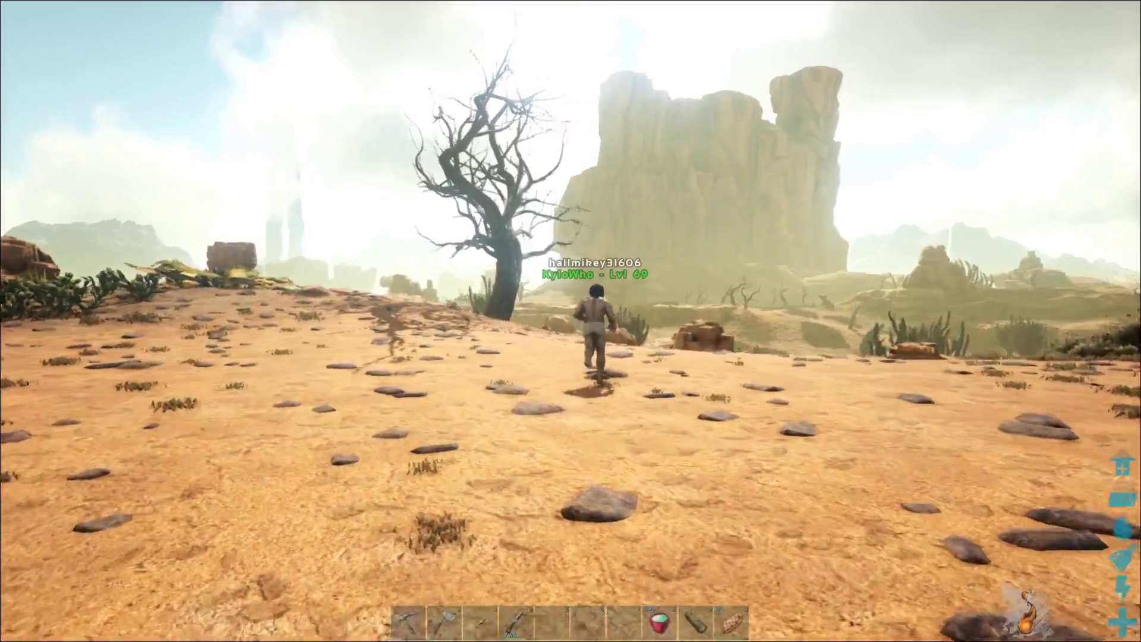
pyautogui.press('w')
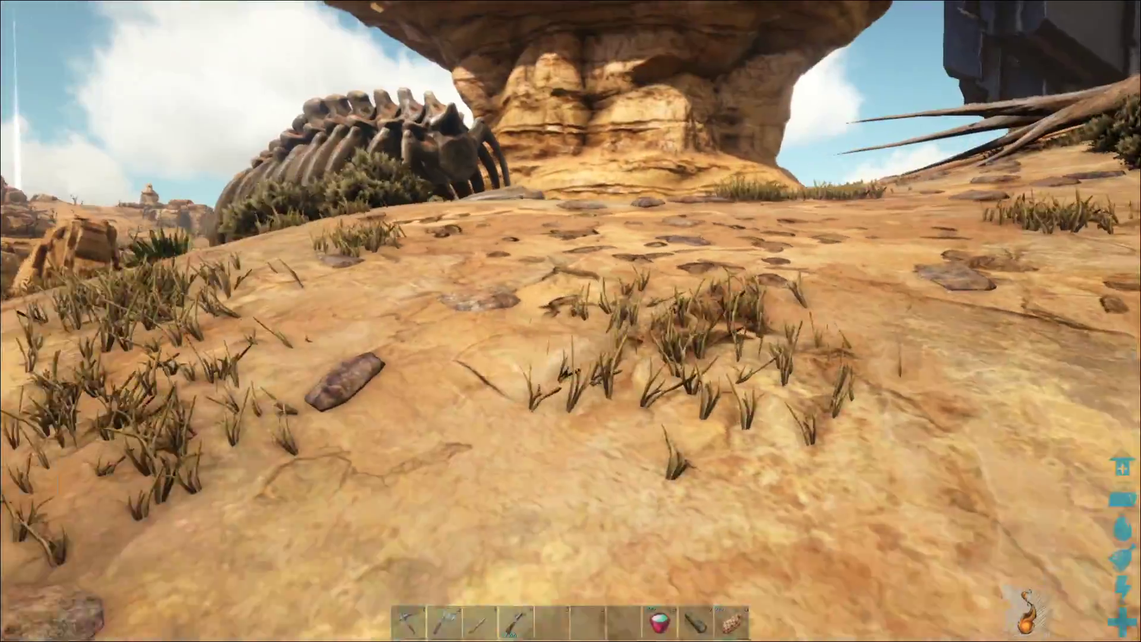
pyautogui.moveTo(571, 321)
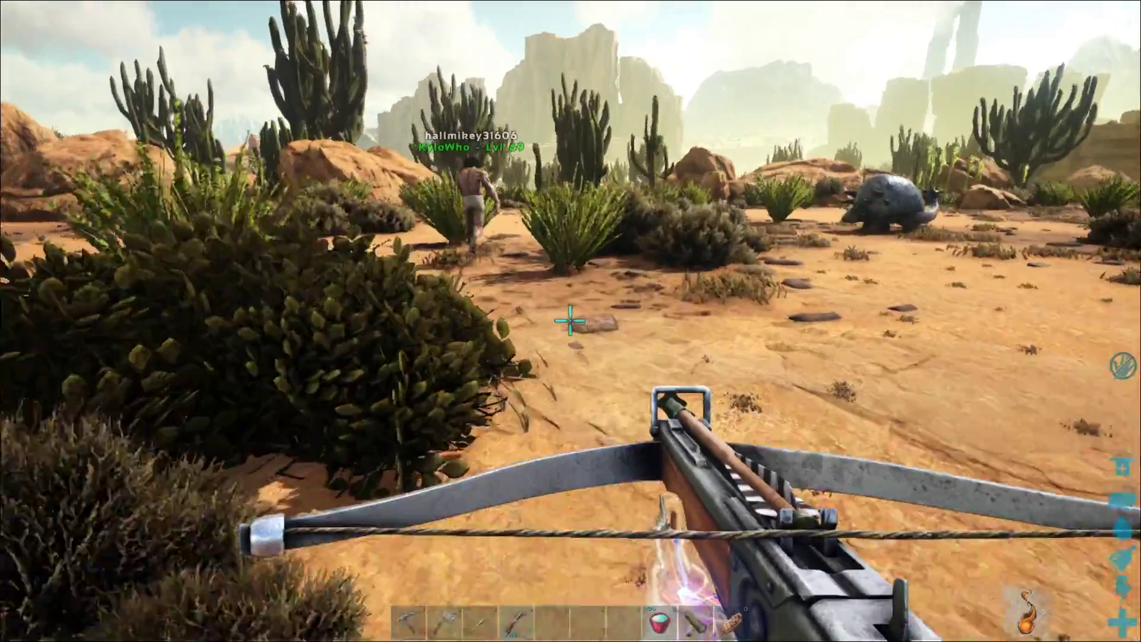
pyautogui.moveTo(571, 321)
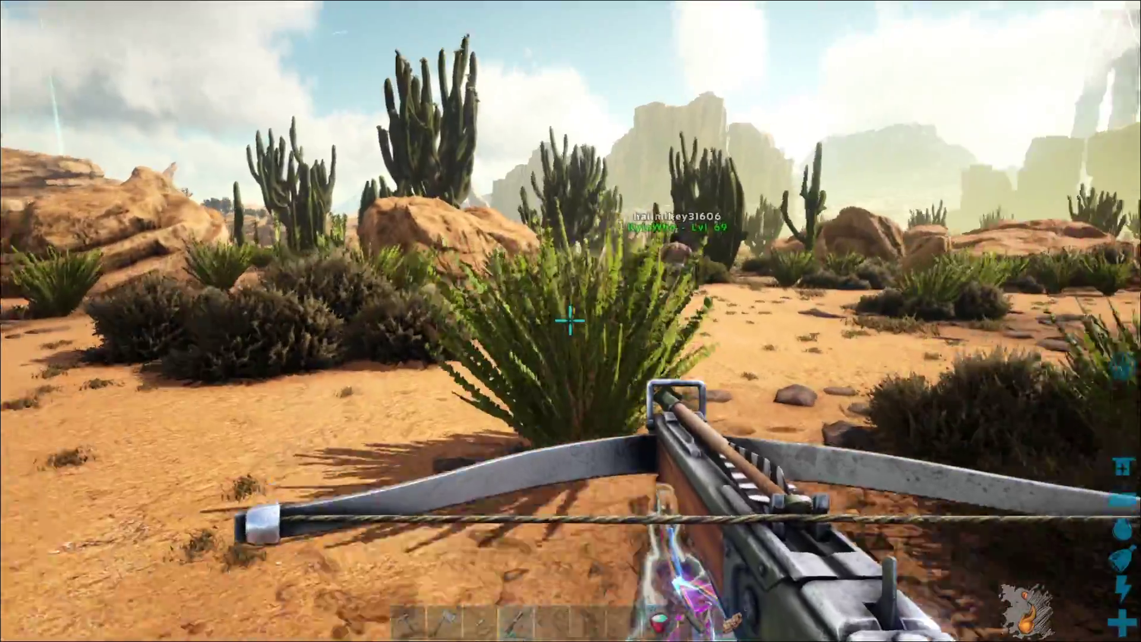
pyautogui.moveTo(571, 318)
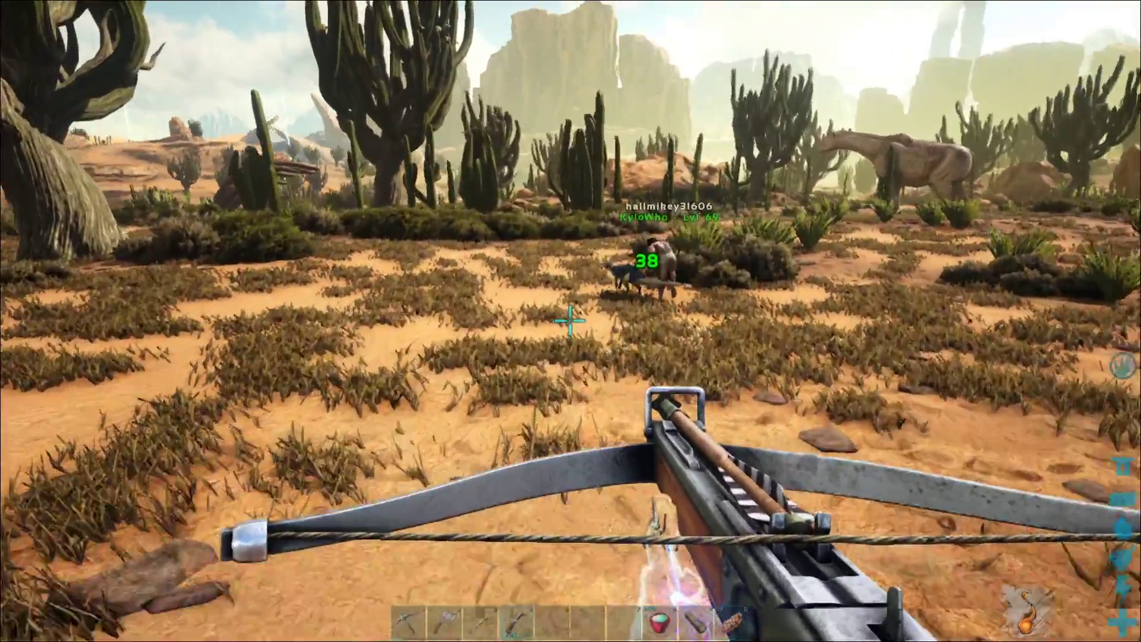
pyautogui.moveTo(571, 321)
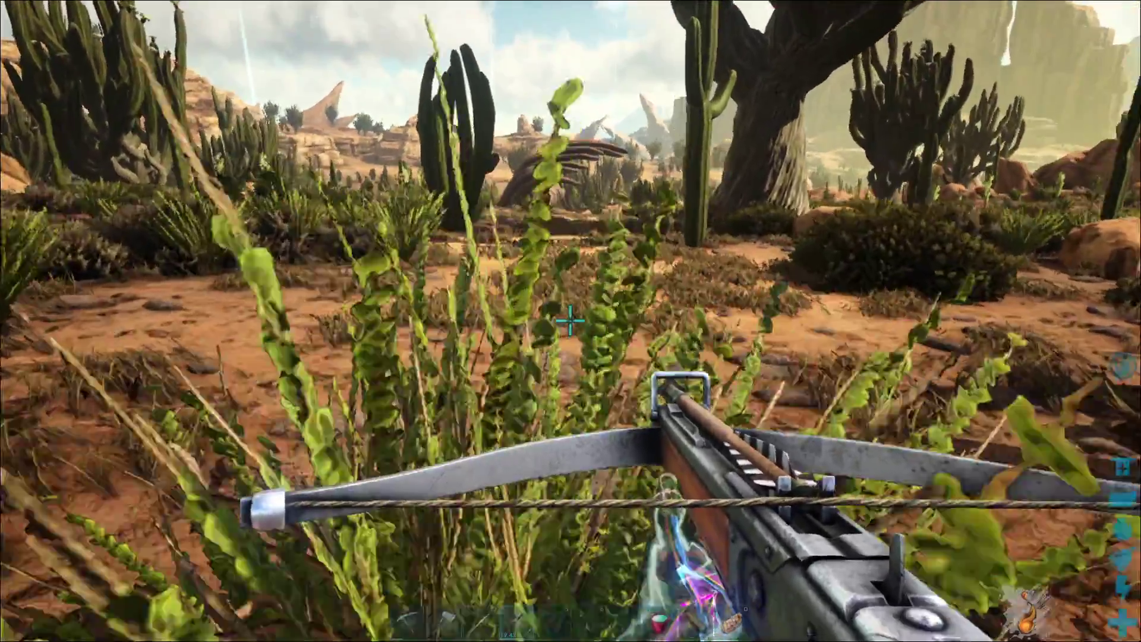
pyautogui.moveTo(571, 321)
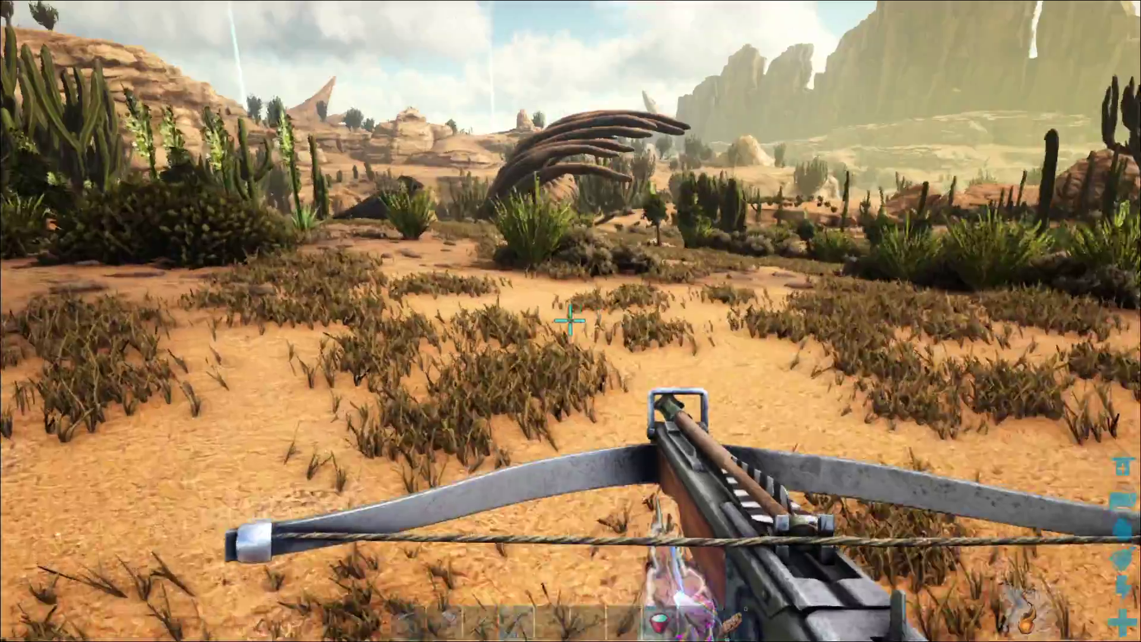
pyautogui.moveTo(571, 321)
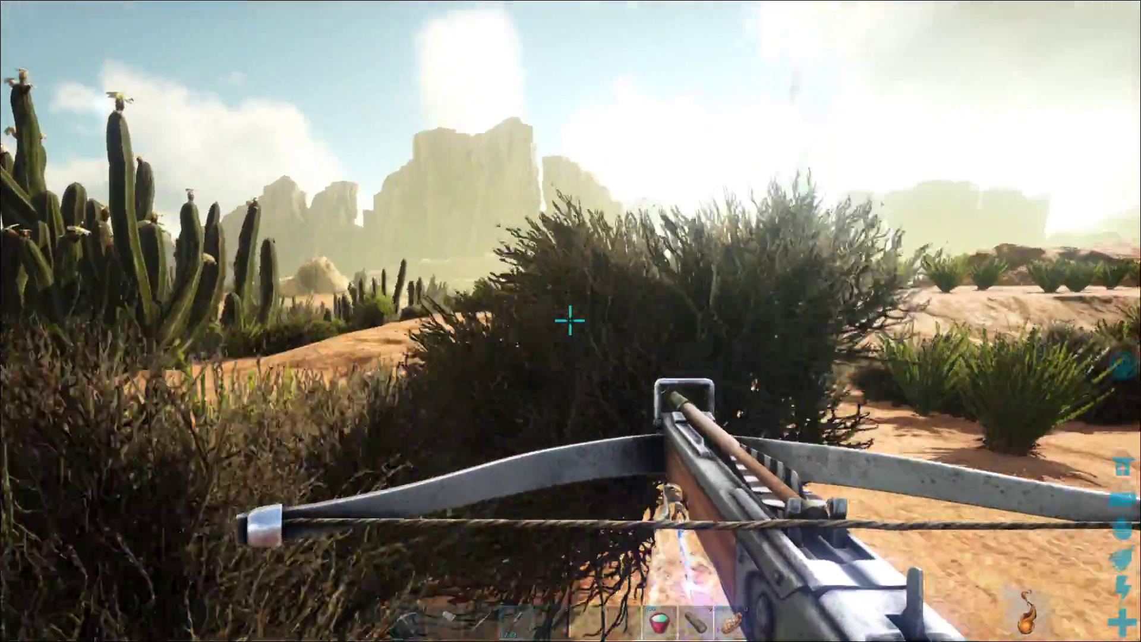
pyautogui.moveTo(571, 321)
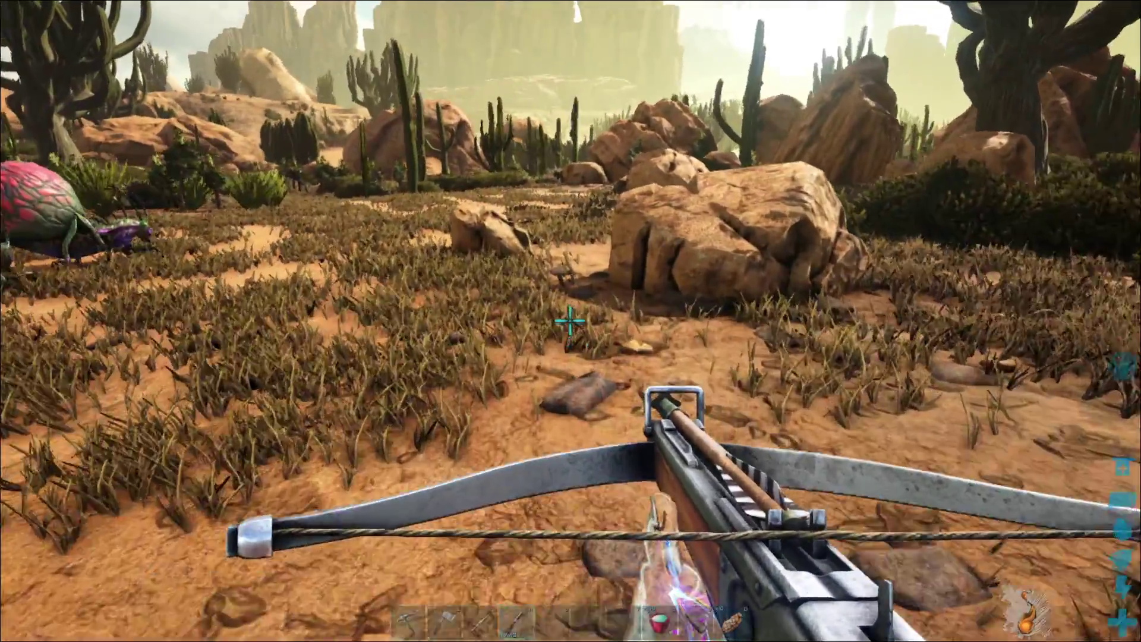
# Toggle the inventory while crossing the rocky desert toward the cliffs.
pyautogui.press('i')
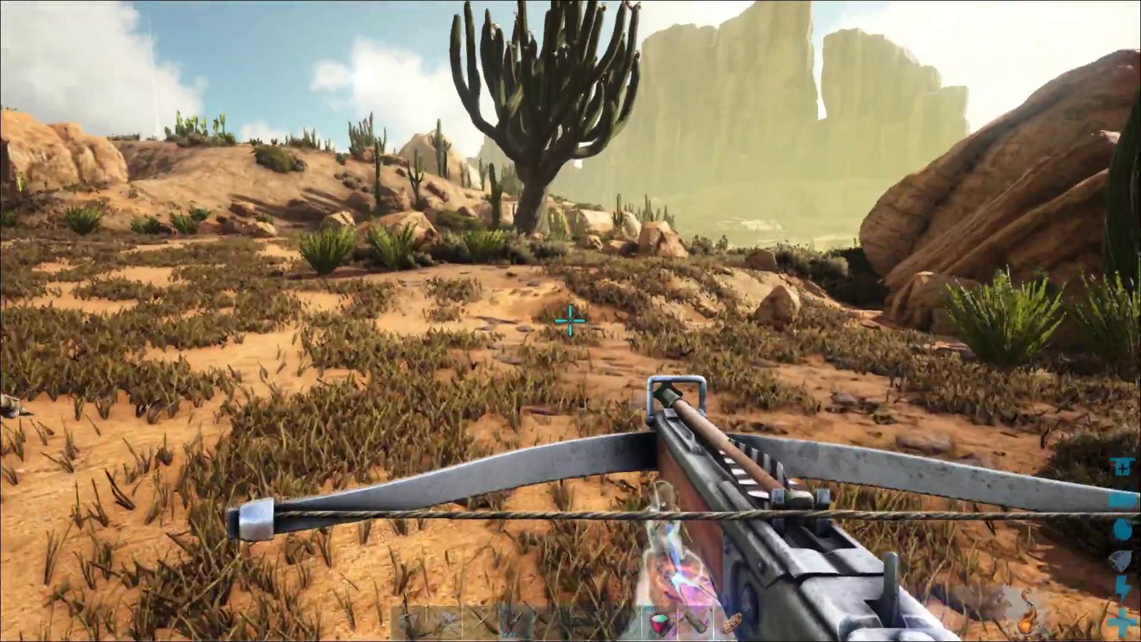
pyautogui.moveTo(571, 321)
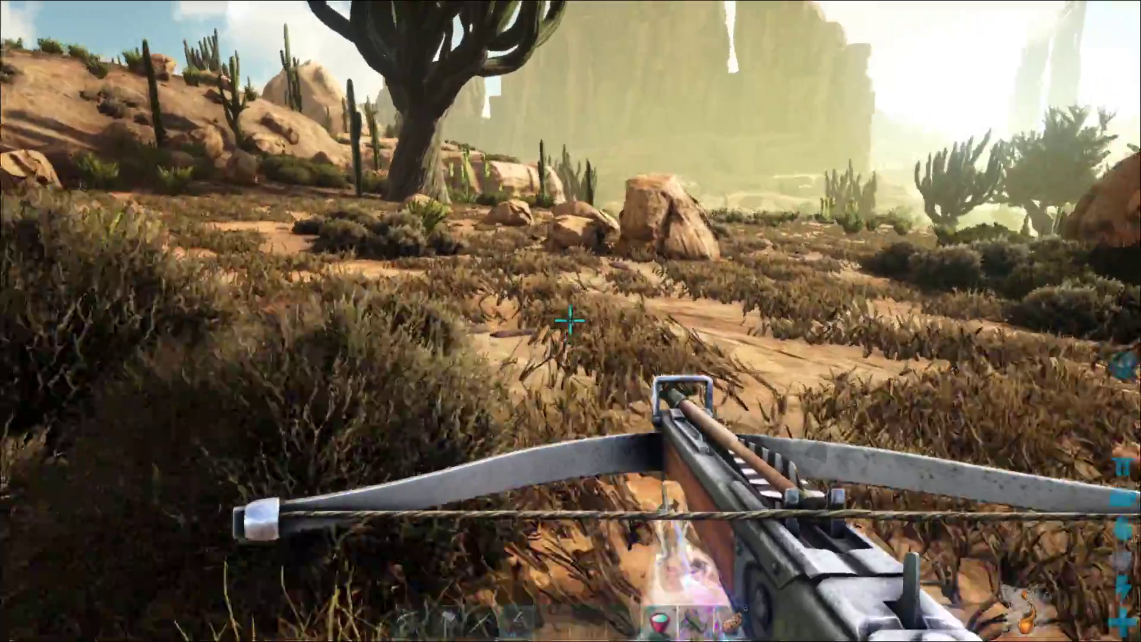
pyautogui.moveTo(571, 321)
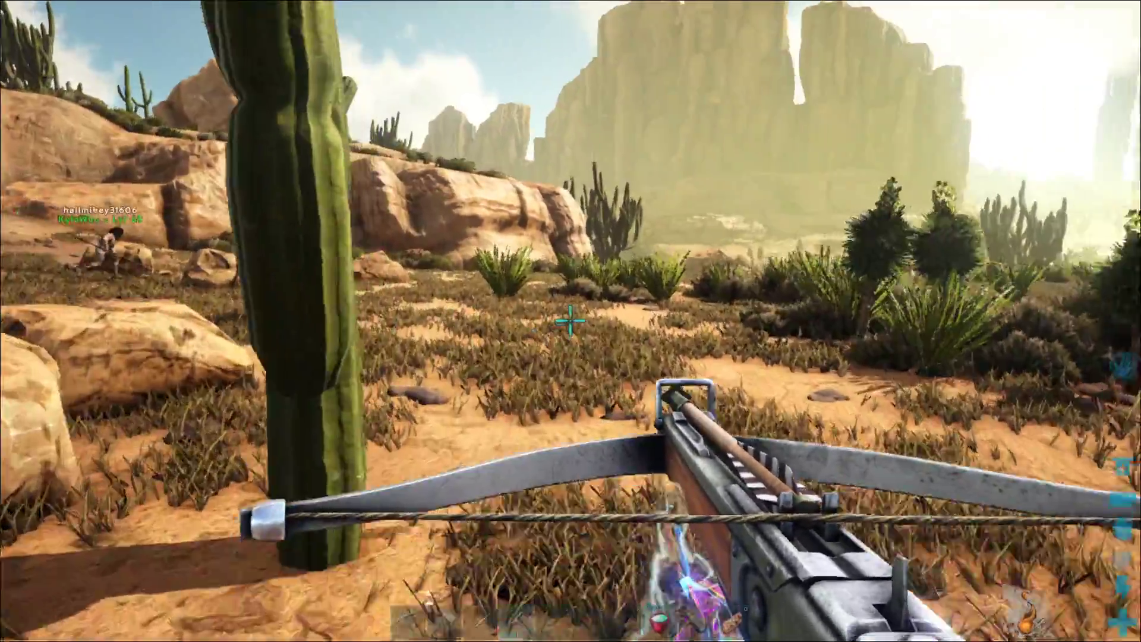
pyautogui.moveTo(570, 321)
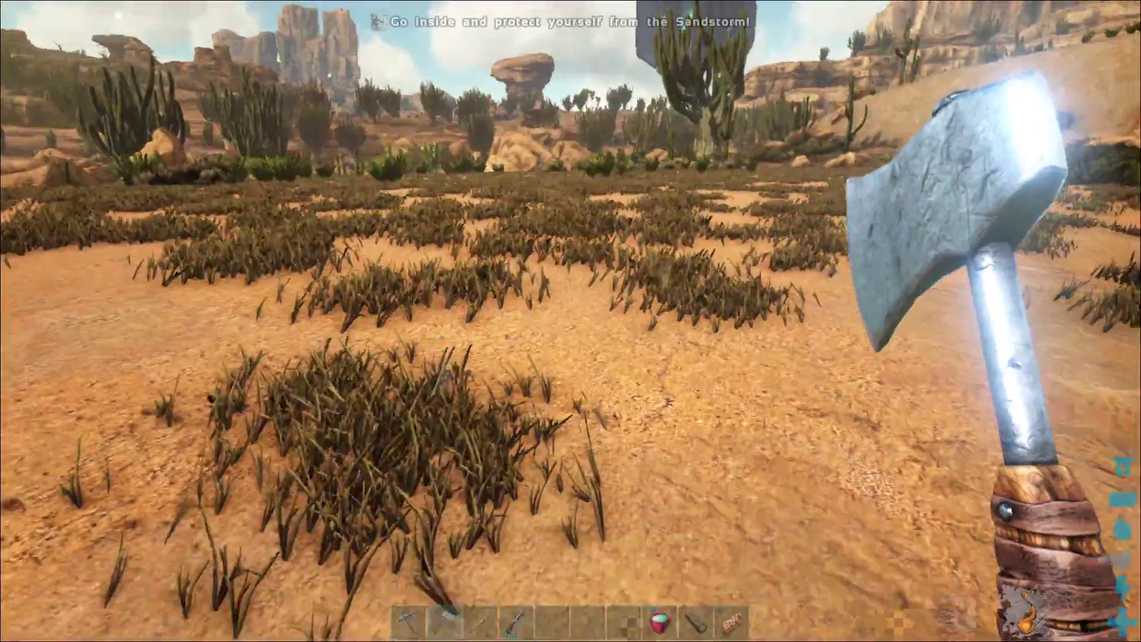
pyautogui.moveTo(571, 321)
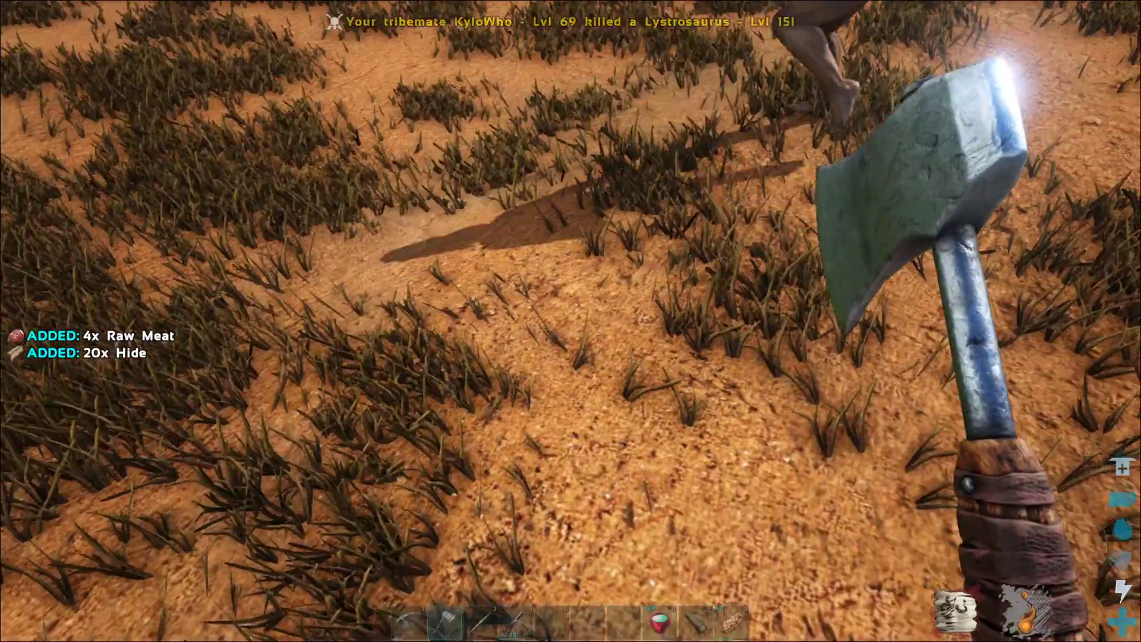
pyautogui.moveTo(571, 321)
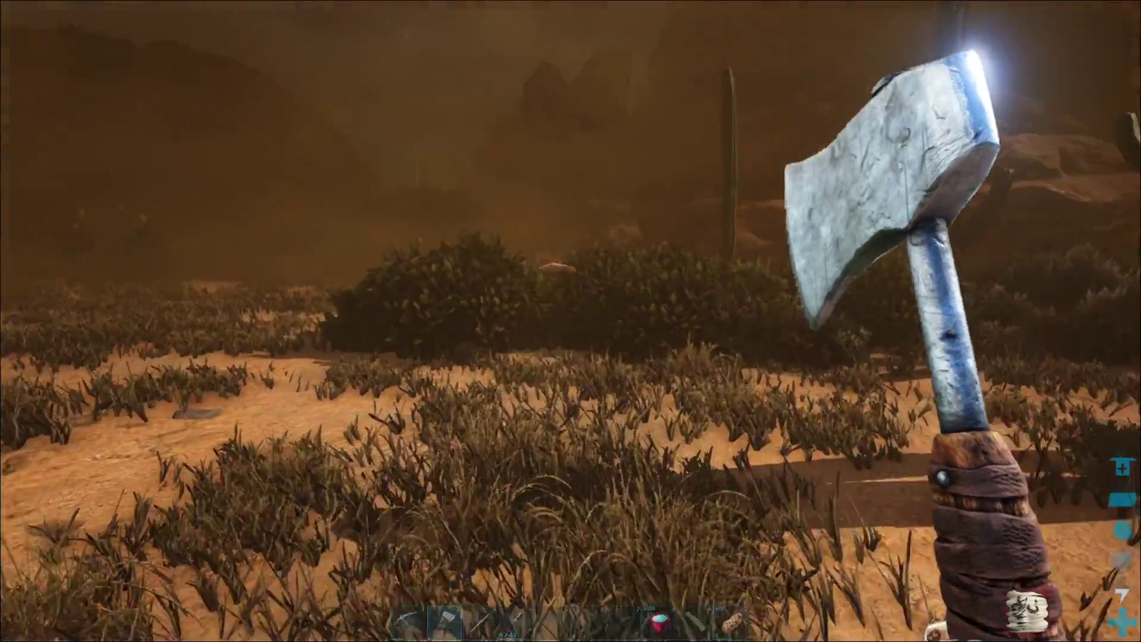
# Bring up the map amid the sandstorm near the next carcass.
pyautogui.press('m')
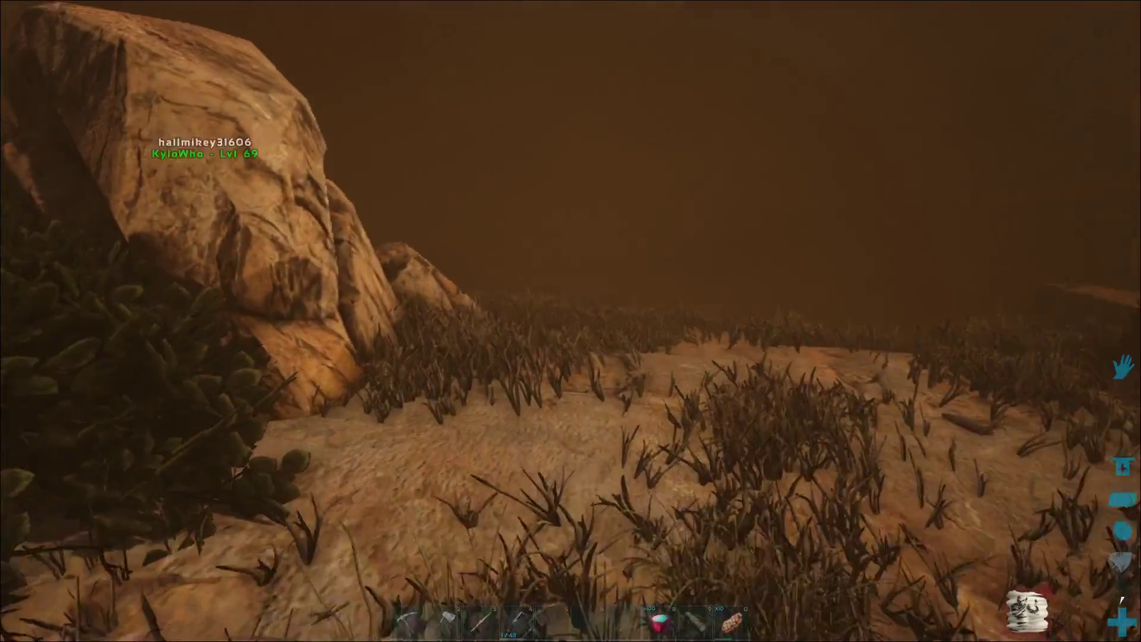
pyautogui.moveTo(571, 321)
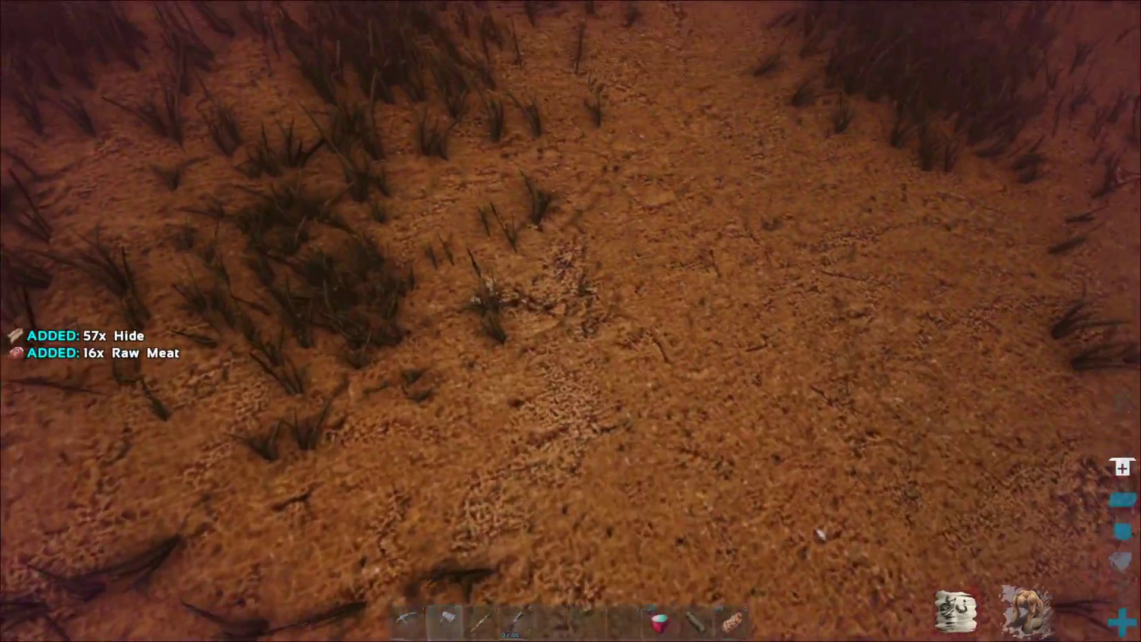
# Open the inventory to review the 57 hide and 16 raw meat collected.
pyautogui.press('i')
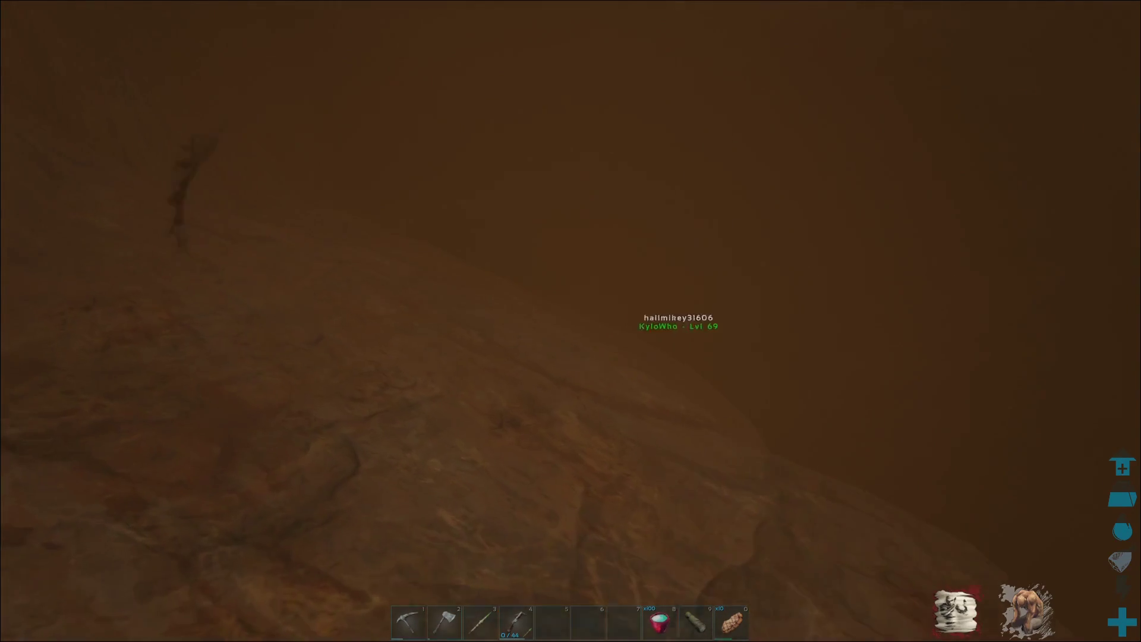
pyautogui.moveTo(570, 321)
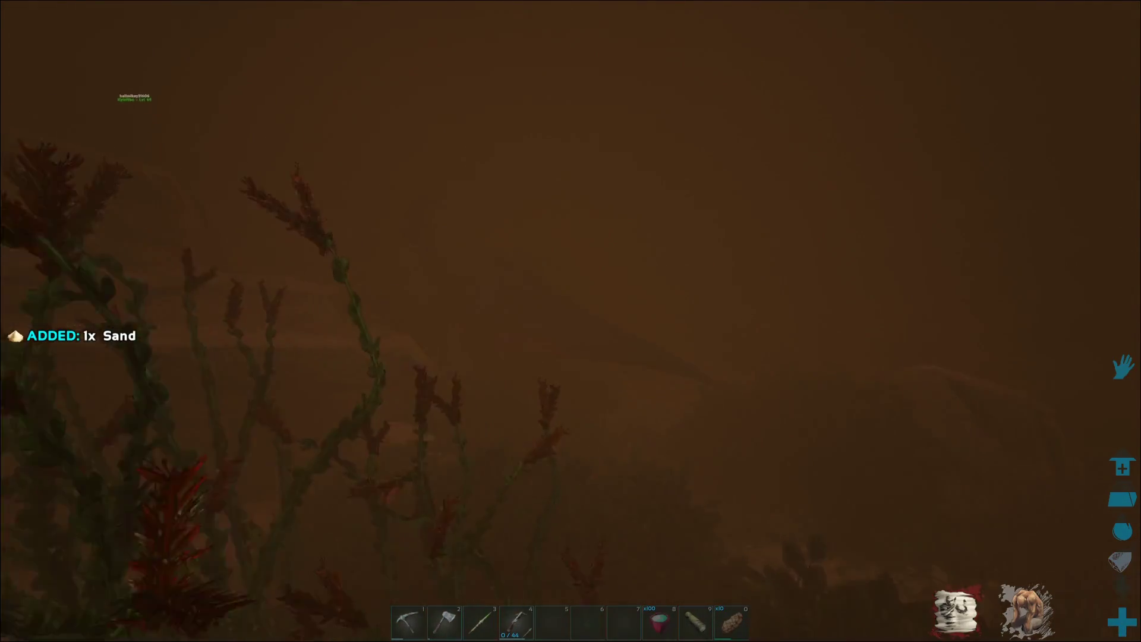
pyautogui.moveTo(571, 321)
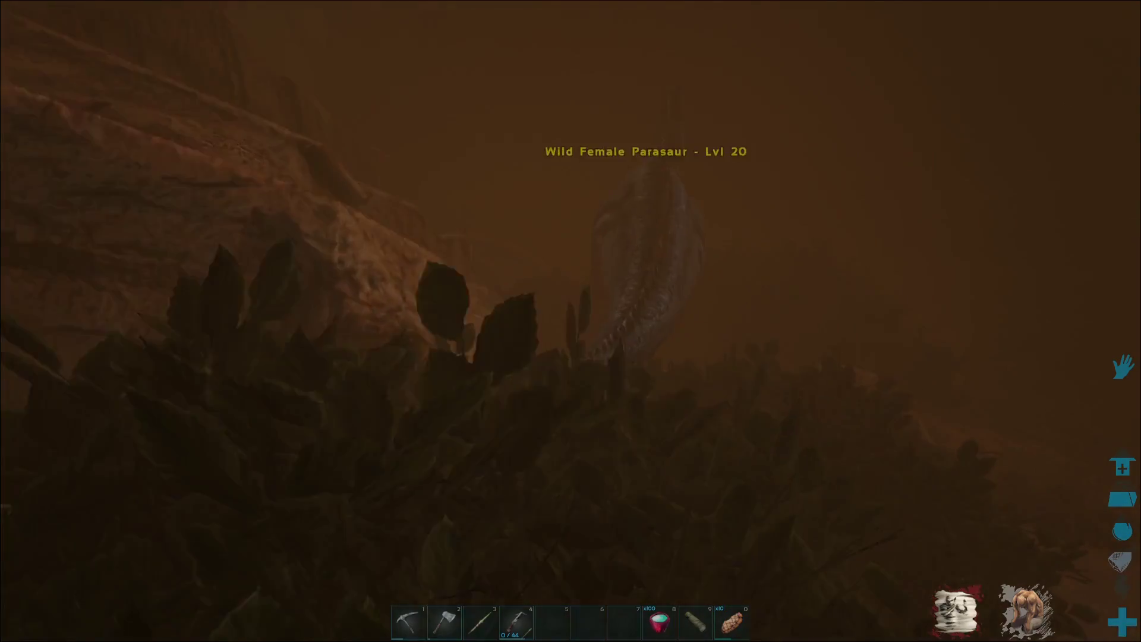
pyautogui.moveTo(570, 321)
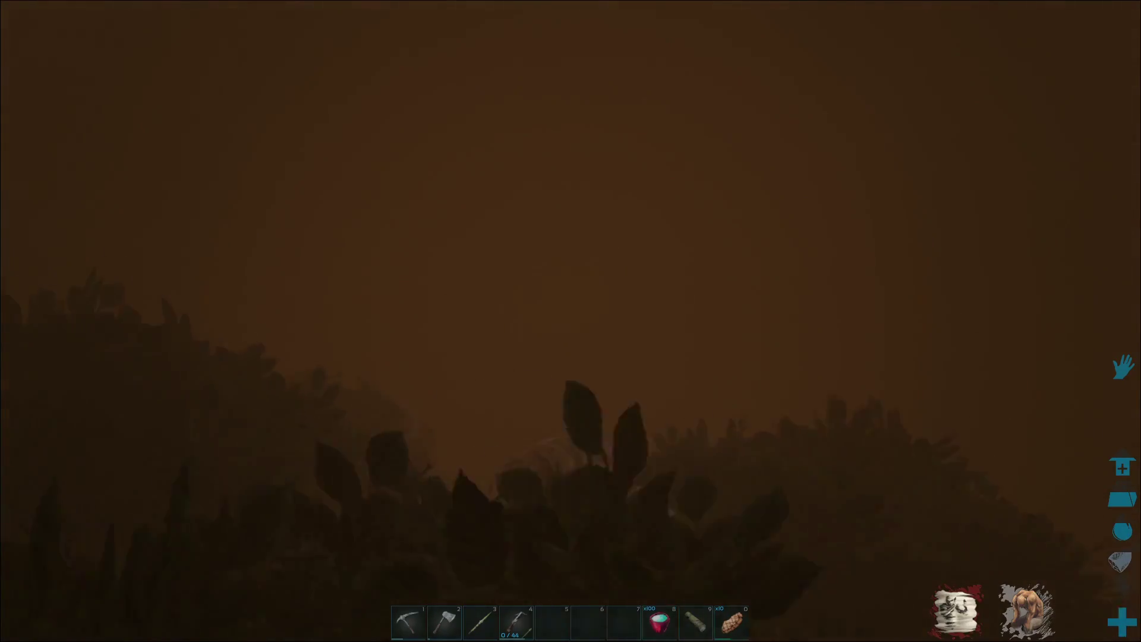
pyautogui.moveTo(571, 321)
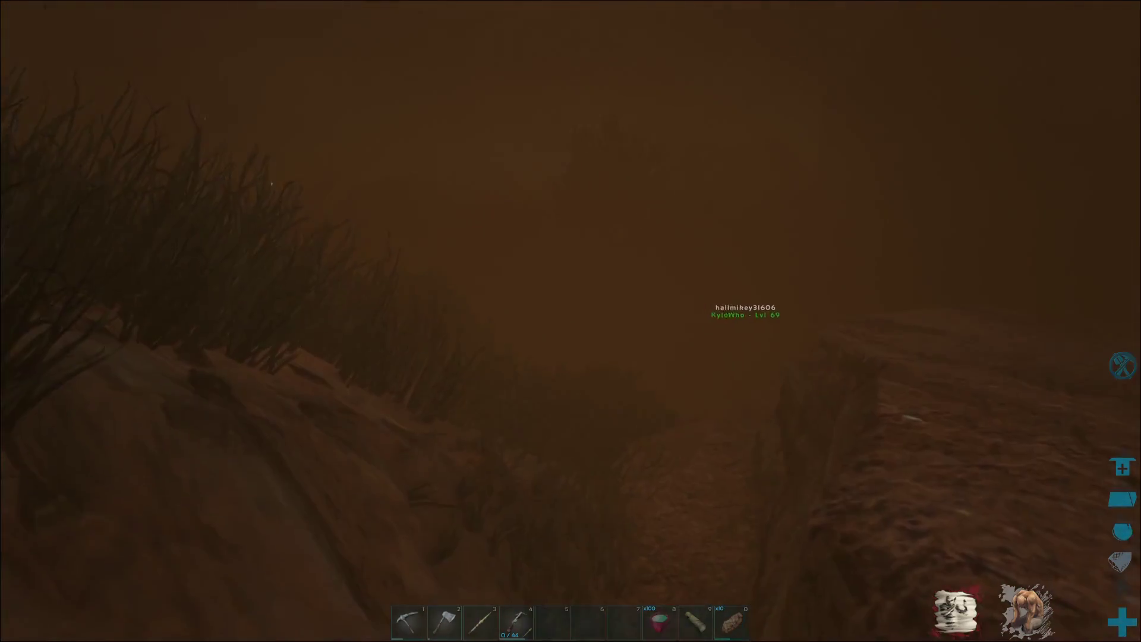
# Jump, then bring up the inventory showing the 96 hide stack.
pyautogui.press('space')
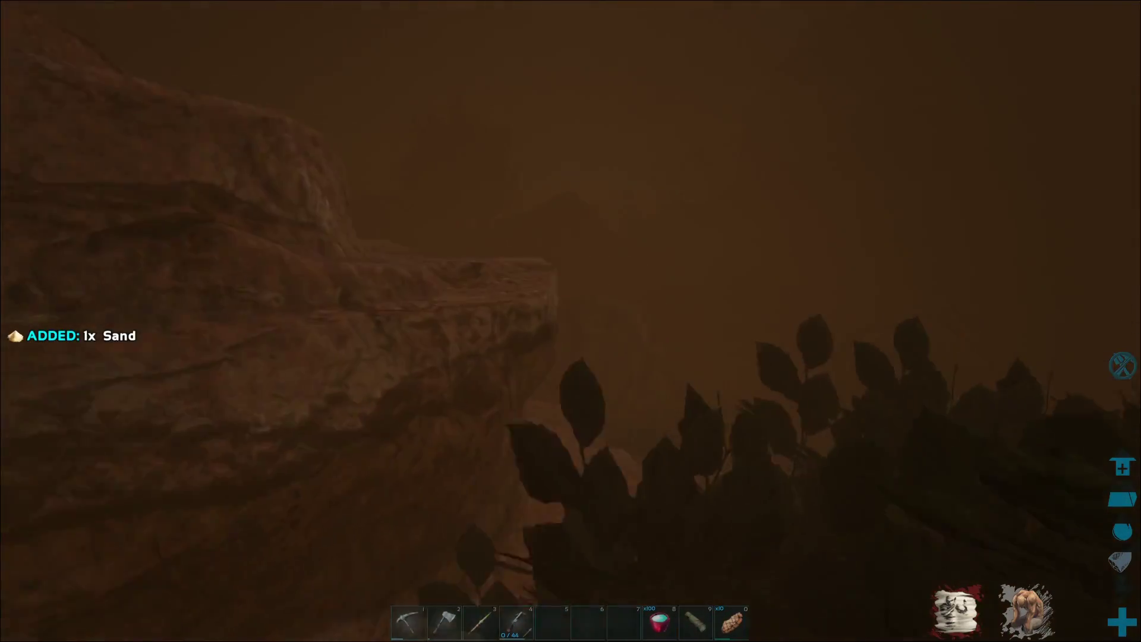
pyautogui.moveTo(570, 321)
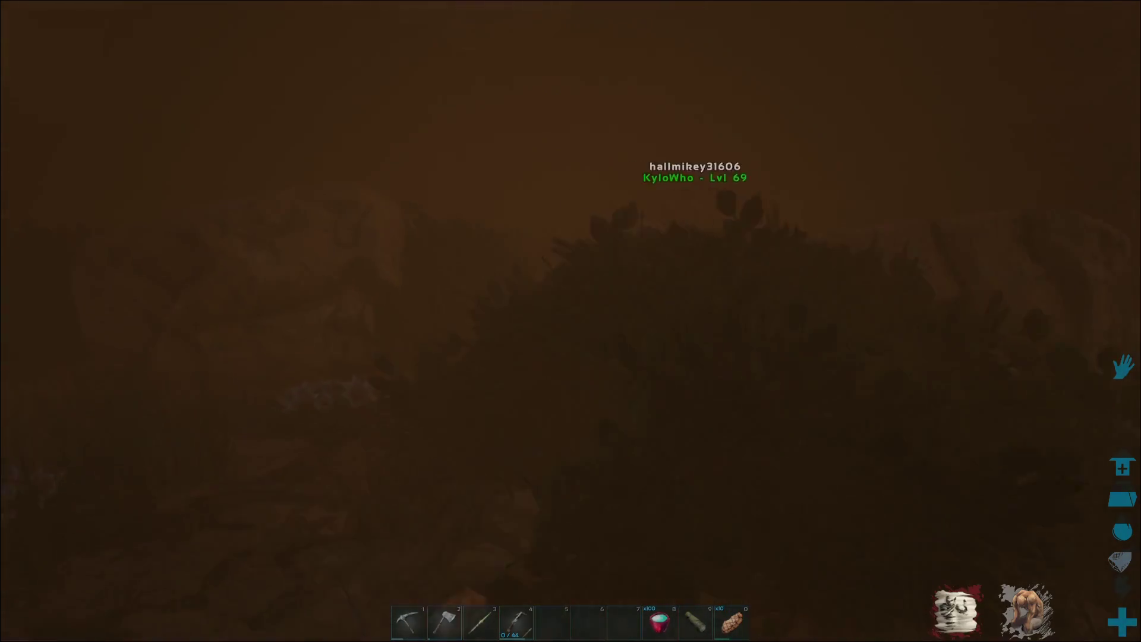
pyautogui.moveTo(570, 321)
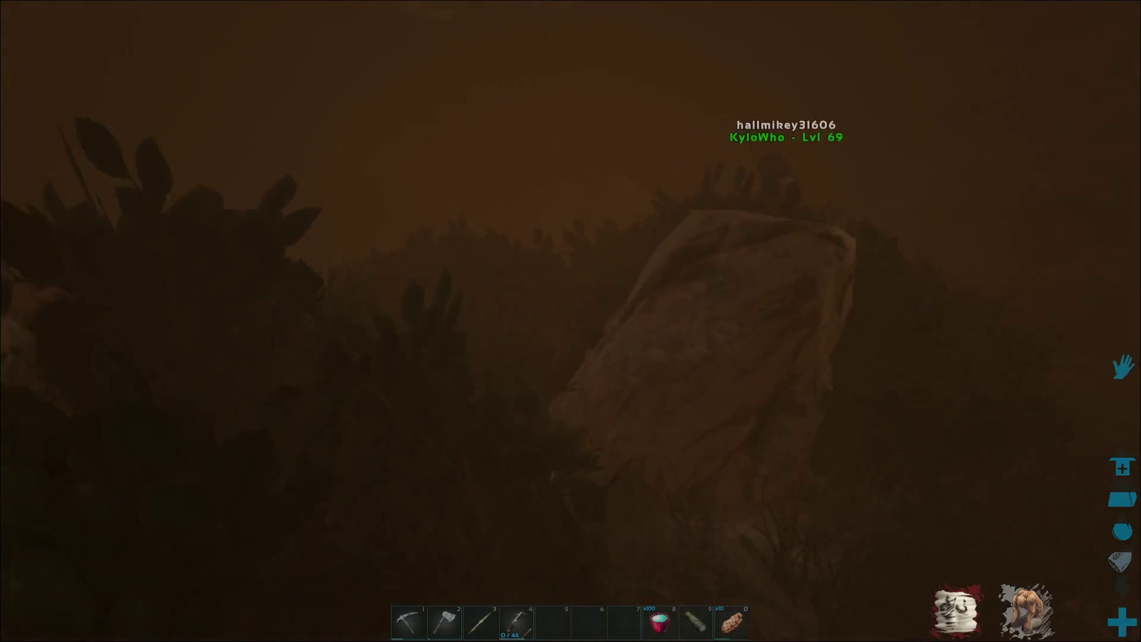
pyautogui.moveTo(571, 321)
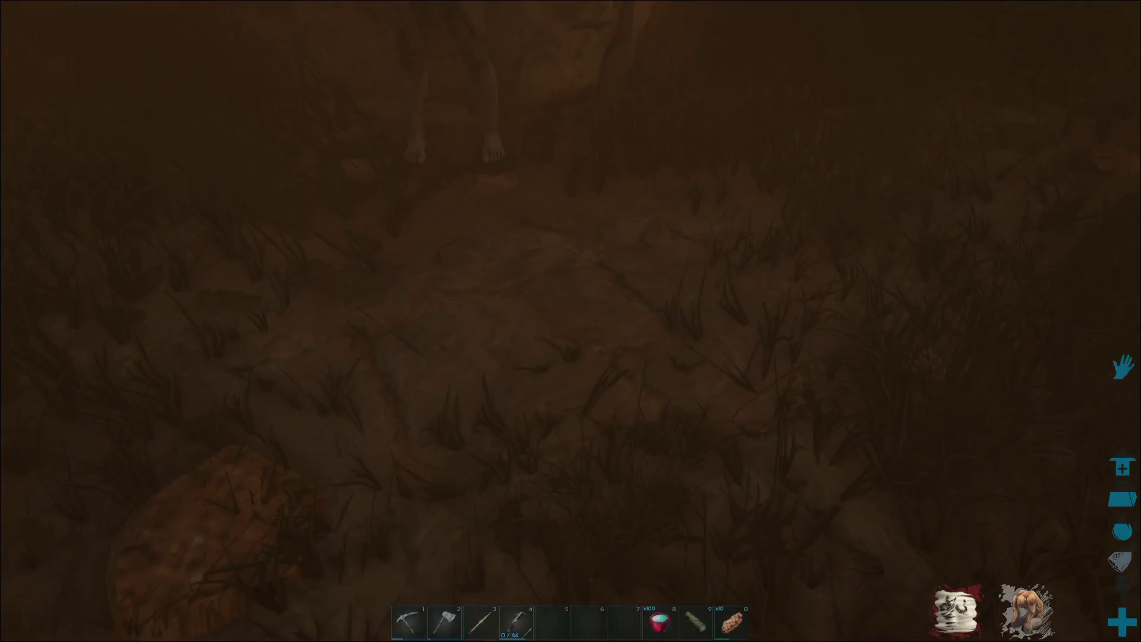
pyautogui.press('i')
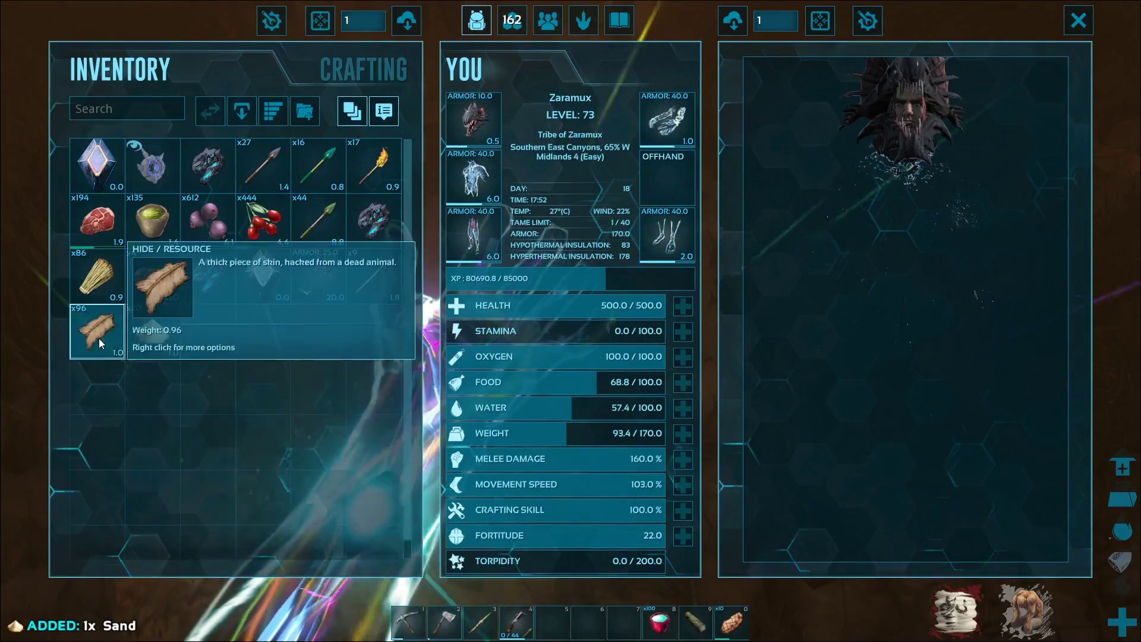